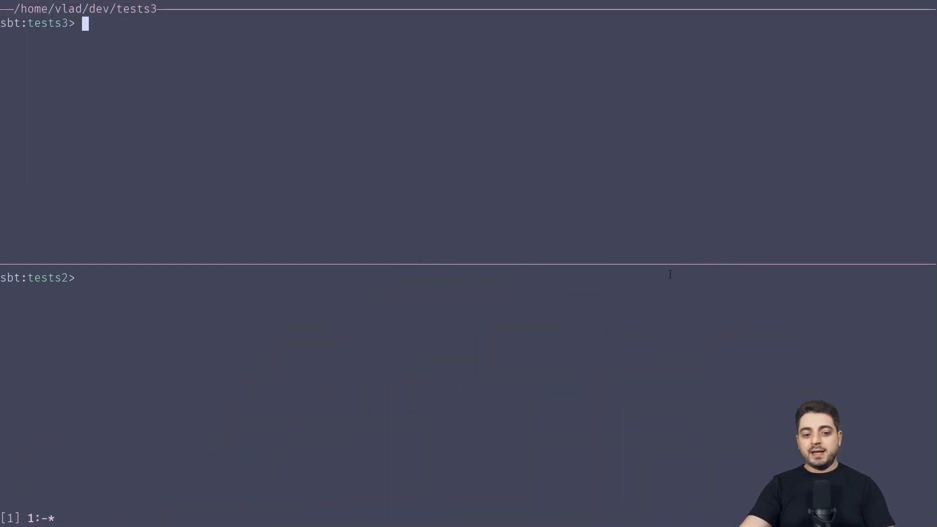
{"action": "mouse_move", "coordinate": [467, 220]}
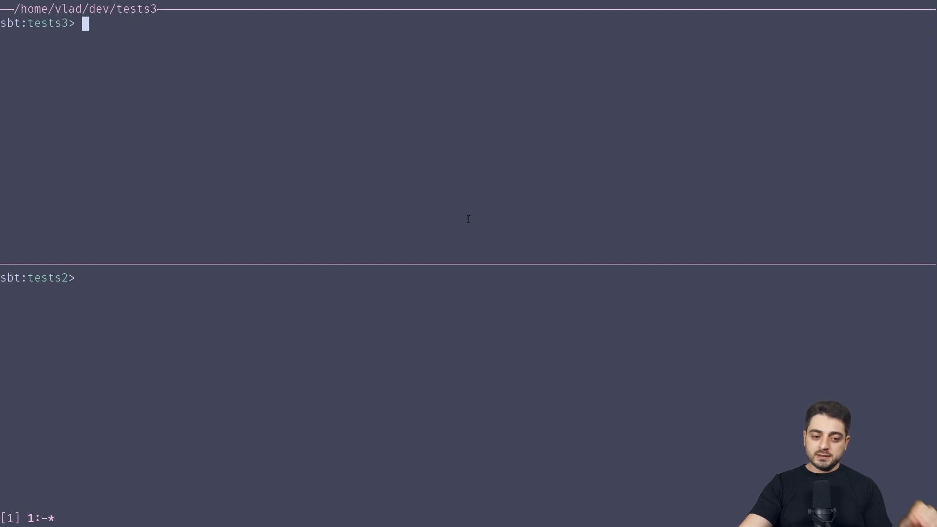
{"action": "mouse_move", "coordinate": [58, 156]}
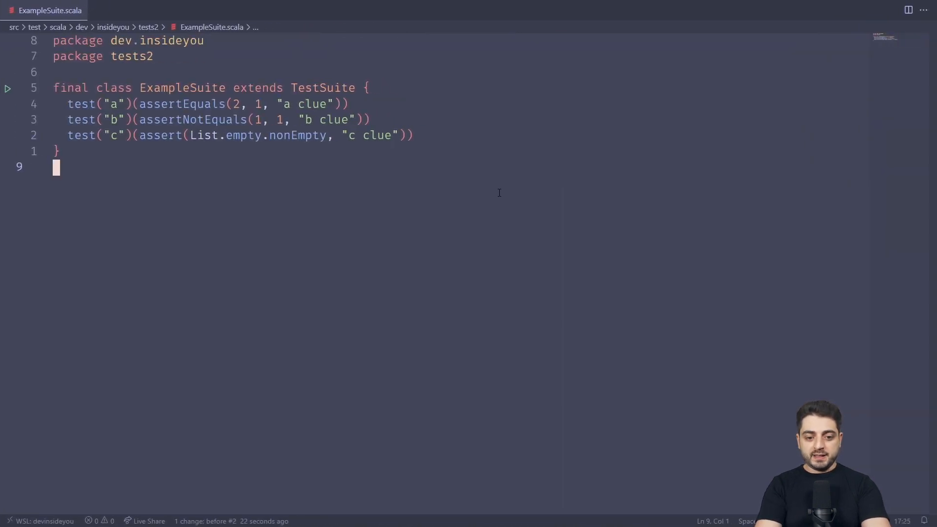
{"action": "mouse_move", "coordinate": [387, 194]}
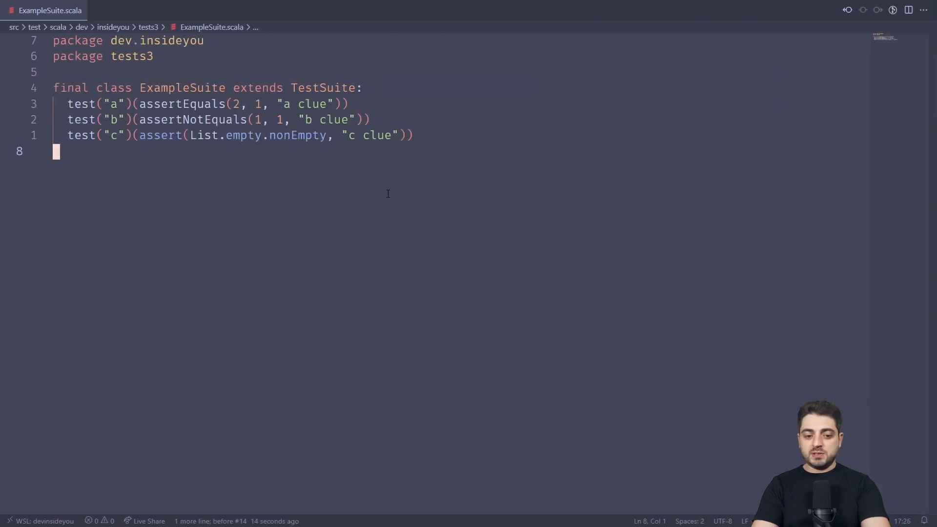
{"action": "mouse_move", "coordinate": [430, 117]}
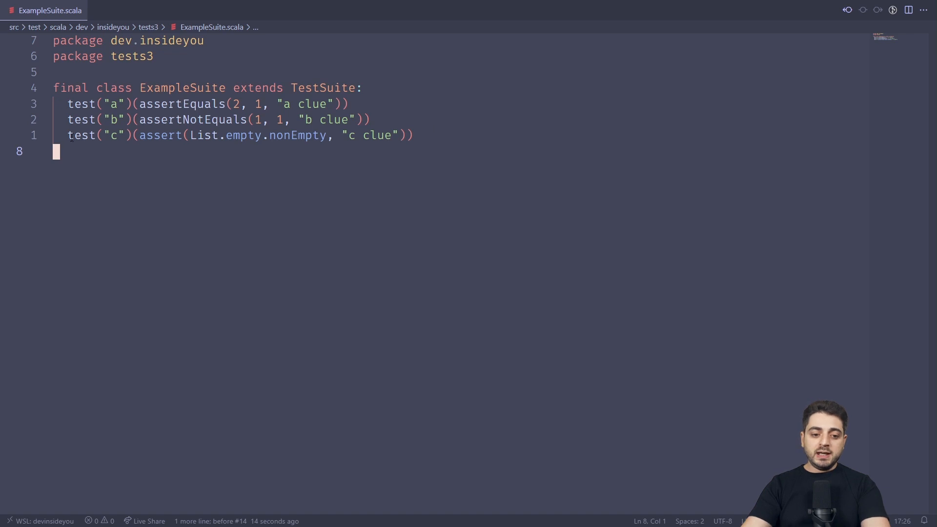
{"action": "mouse_move", "coordinate": [221, 73]}
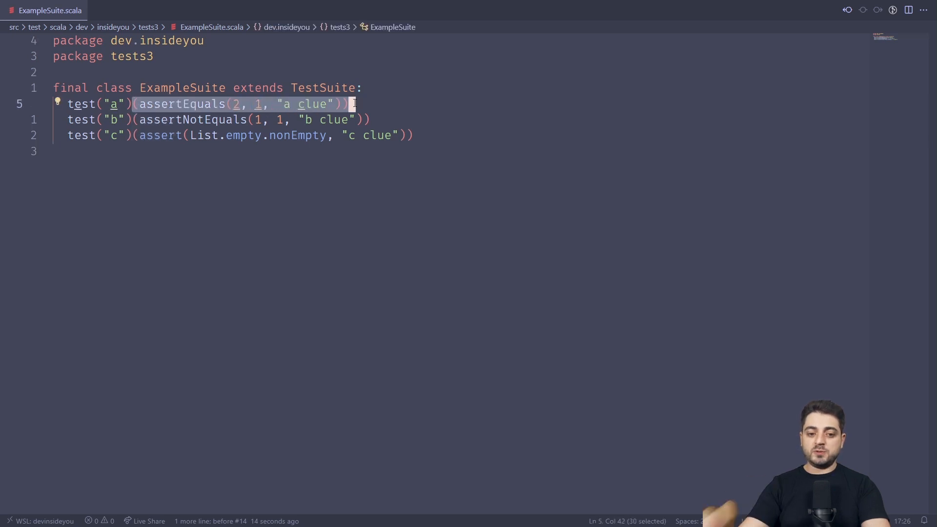
Step: Walk through tests a, b and c in ExampleSuite.scala, ending on test c's List.empty check
{"action": "left_click", "coordinate": [133, 103]}
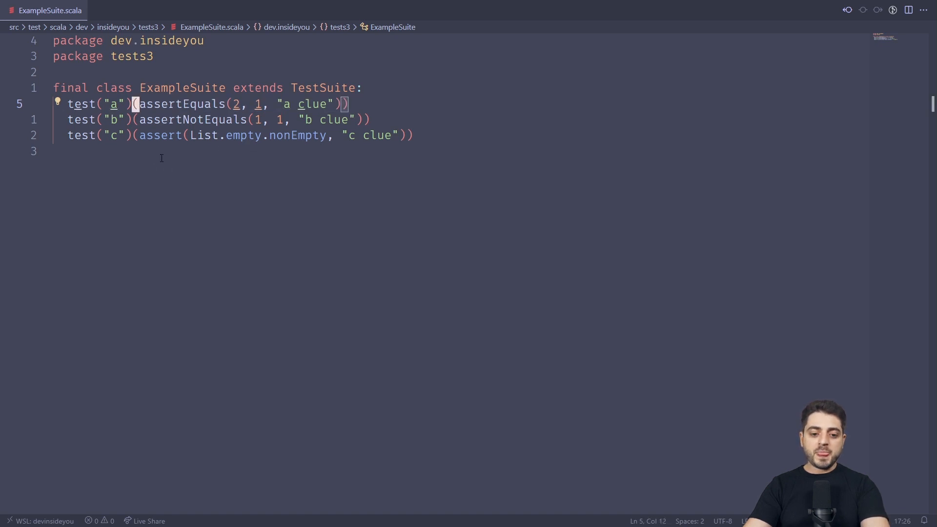
{"action": "mouse_move", "coordinate": [490, 153]}
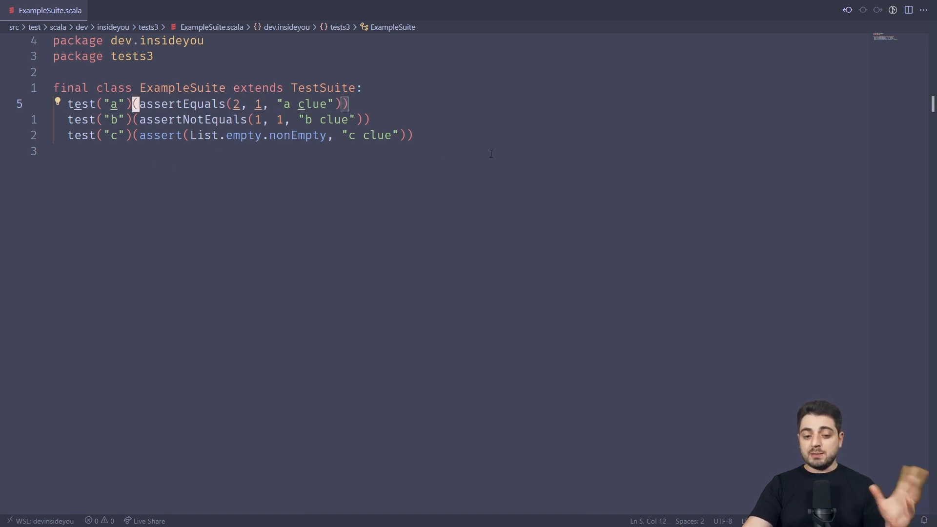
{"action": "mouse_move", "coordinate": [493, 157]}
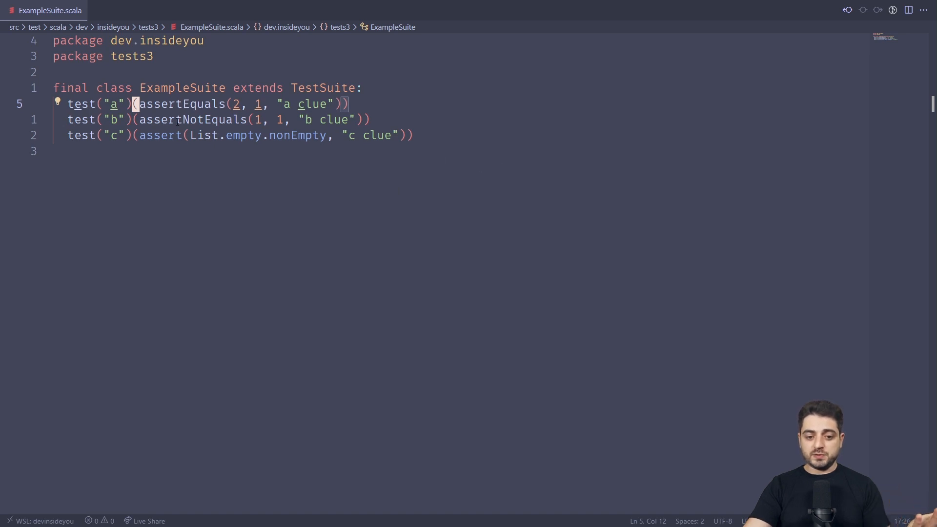
{"action": "mouse_move", "coordinate": [310, 142]}
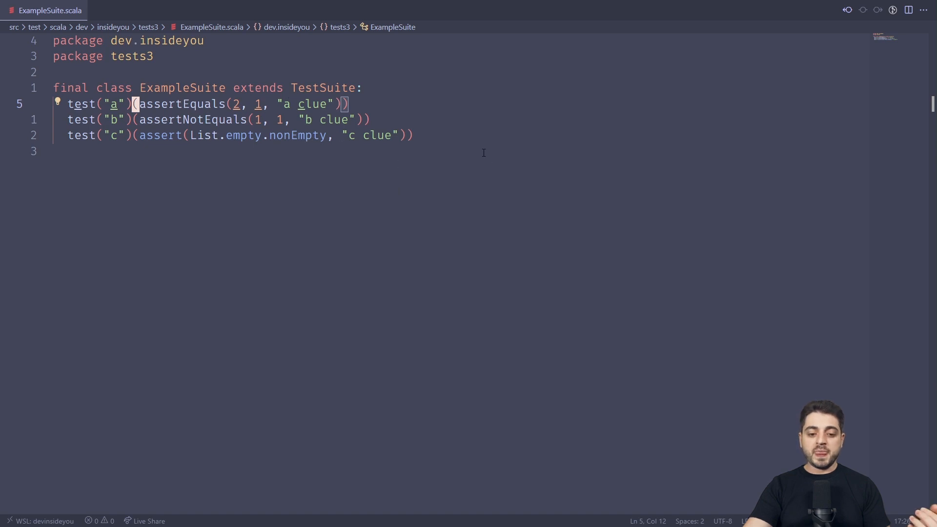
{"action": "mouse_move", "coordinate": [589, 155]}
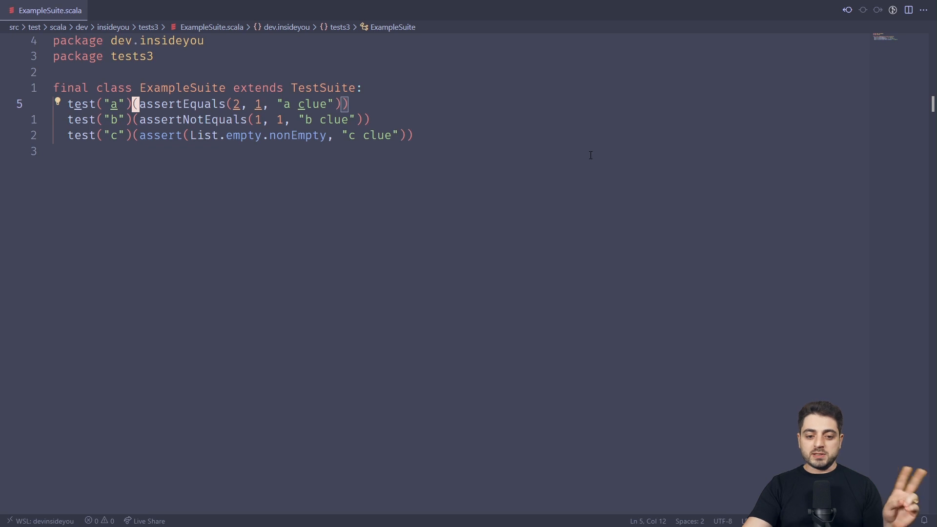
{"action": "mouse_move", "coordinate": [797, 184]}
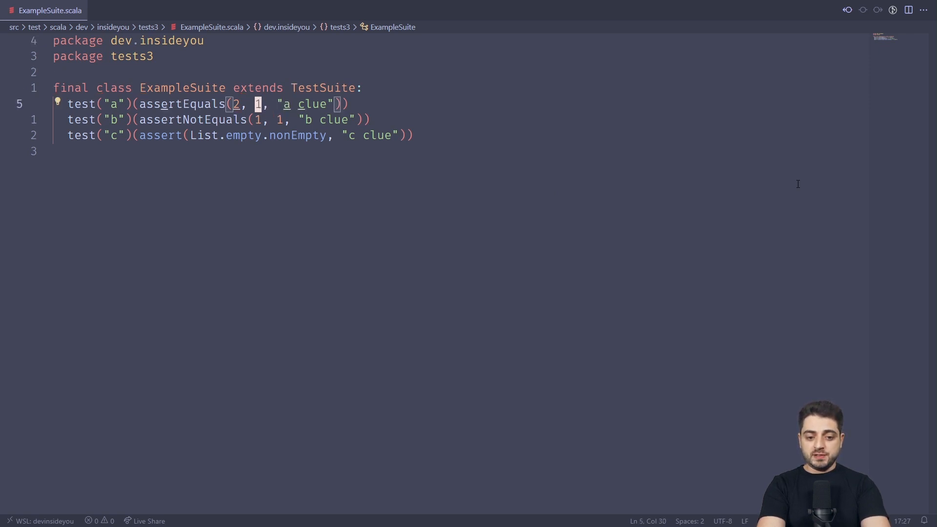
{"action": "left_click", "coordinate": [148, 103]}
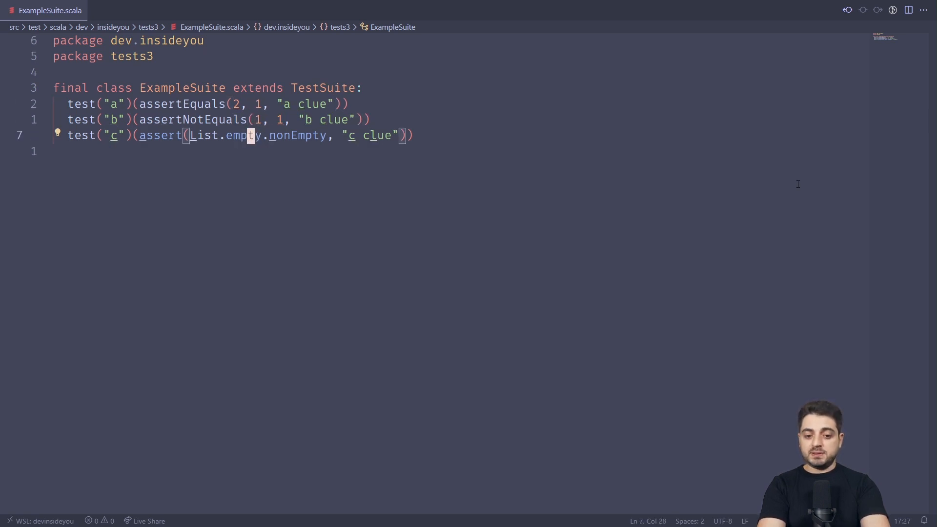
{"action": "double_click", "coordinate": [297, 135]}
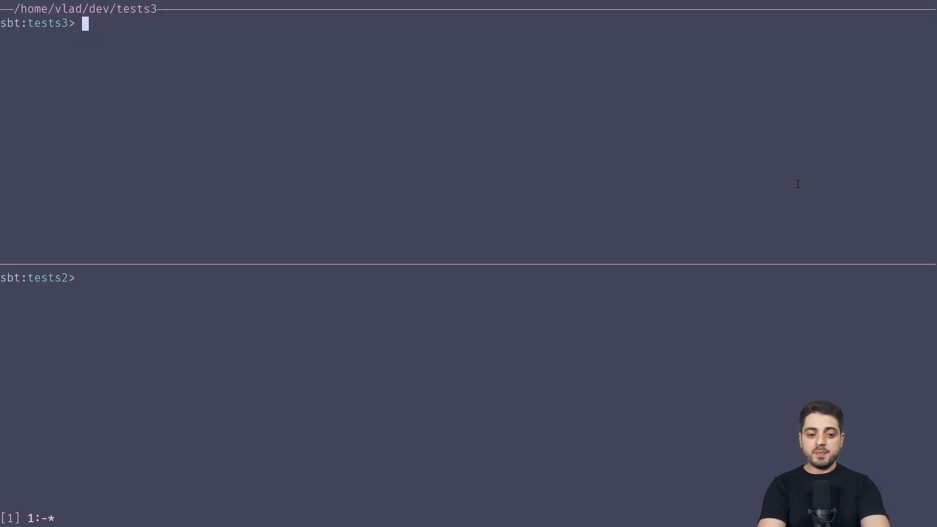
Step: Run the tests3 suite with the t alias so ExampleSuite's tests a, b and c are reported failed
{"action": "type", "text": "t"}
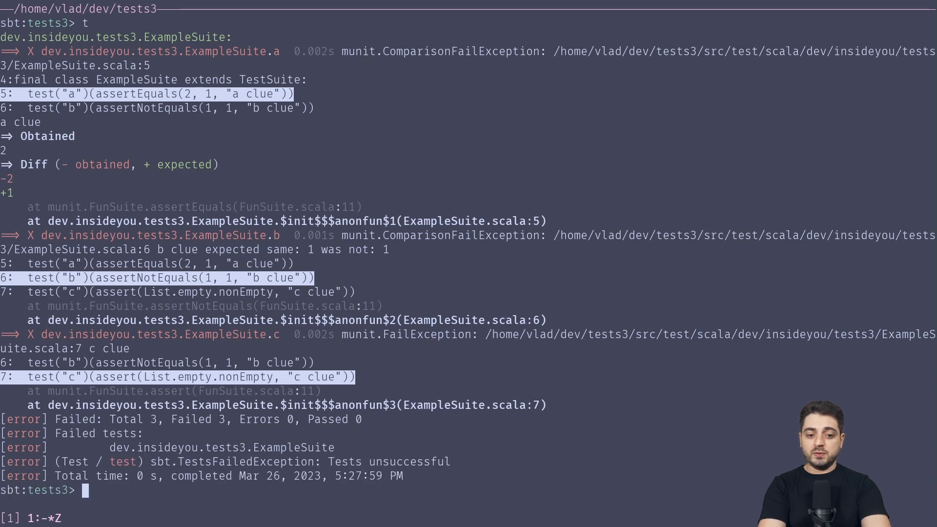
{"action": "mouse_move", "coordinate": [808, 185]}
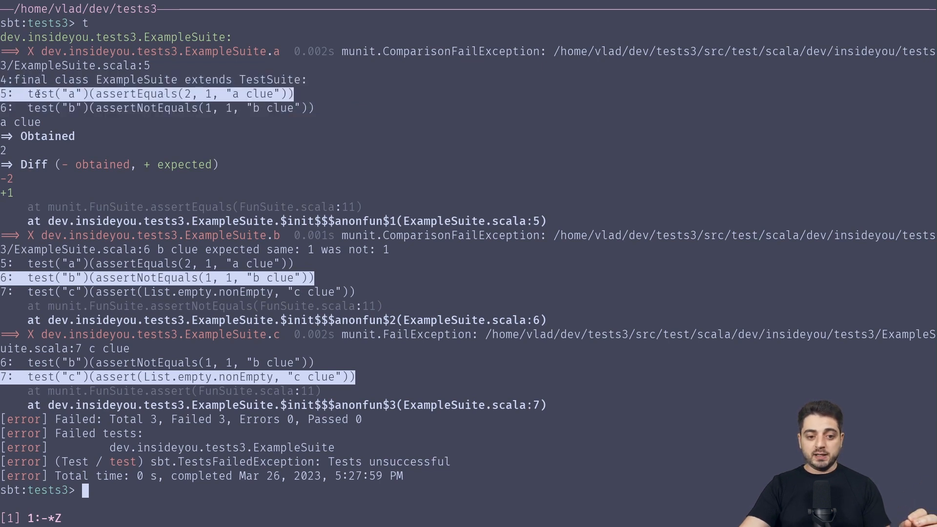
{"action": "mouse_move", "coordinate": [119, 95]}
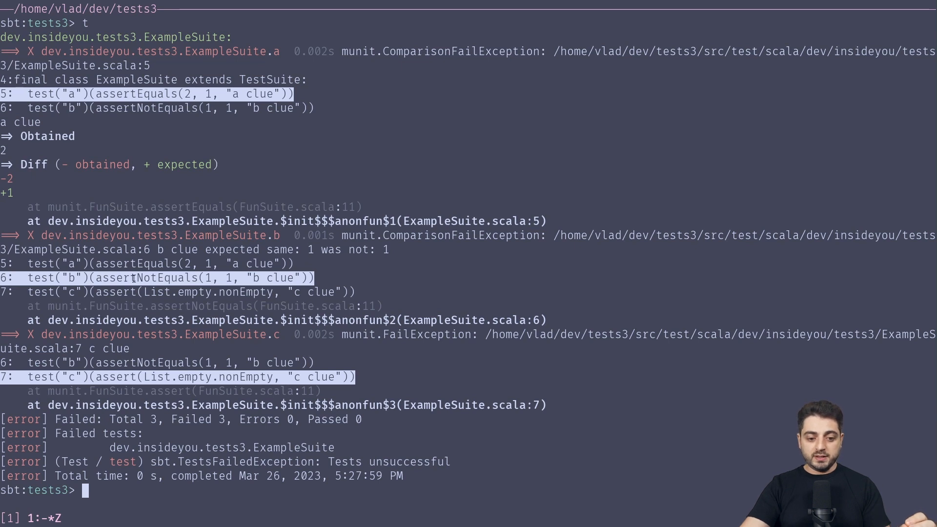
{"action": "mouse_move", "coordinate": [119, 383]}
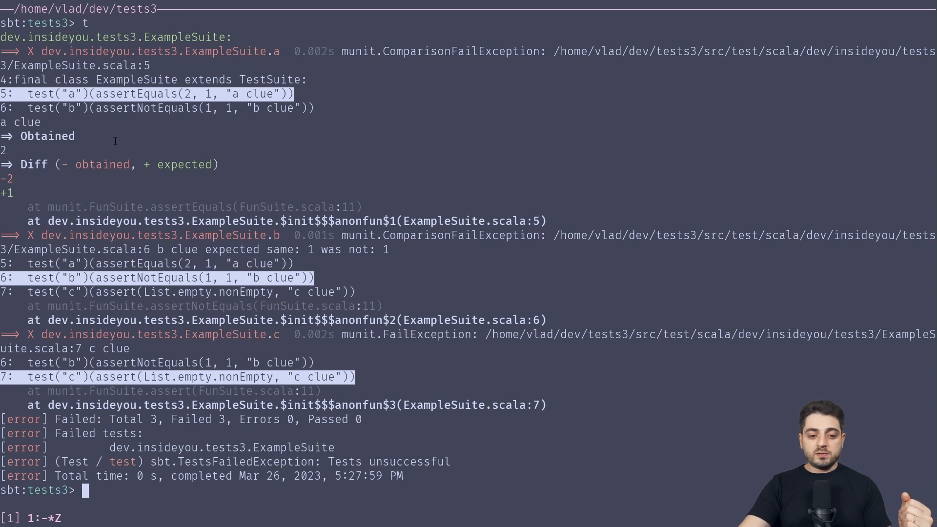
{"action": "mouse_move", "coordinate": [22, 186]}
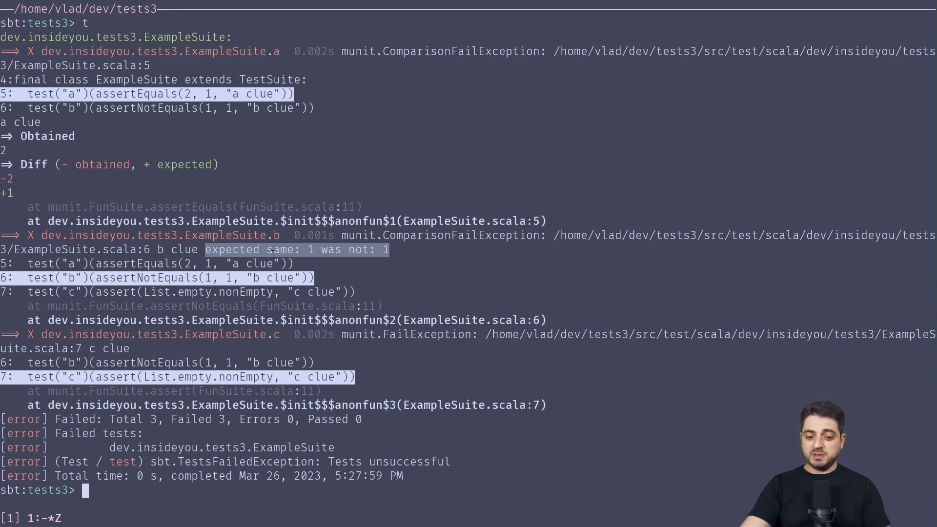
Step: Single out test b's failure message "expected same: 1 was not: 1" in the sbt output
{"action": "left_click", "coordinate": [295, 250]}
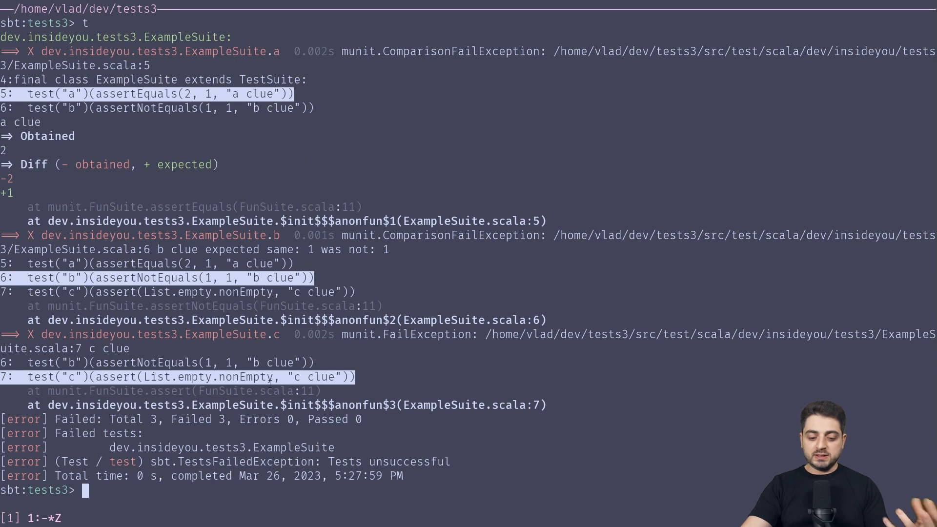
{"action": "mouse_move", "coordinate": [614, 422]}
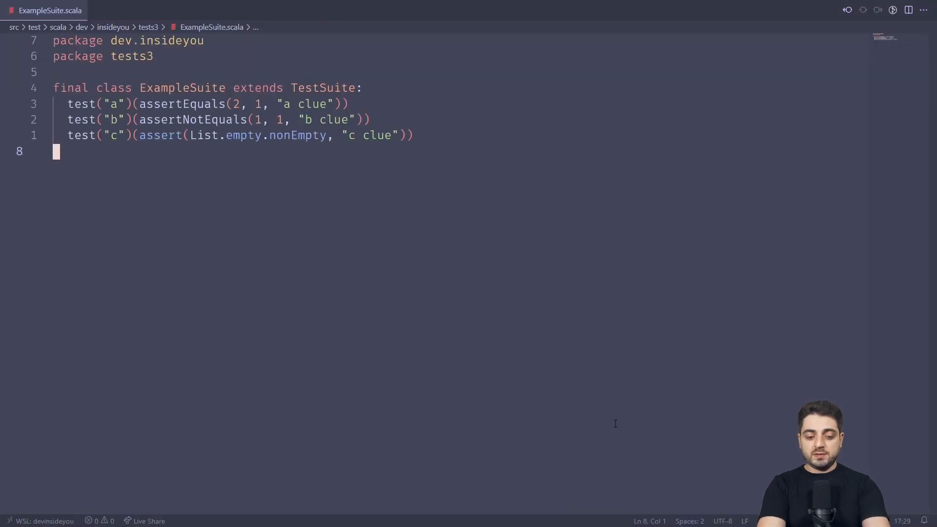
Step: Rerun the Scala 3 suite and scroll through the expect clue diagrams for failing tests a, b and c
{"action": "type", "text": "assert"}
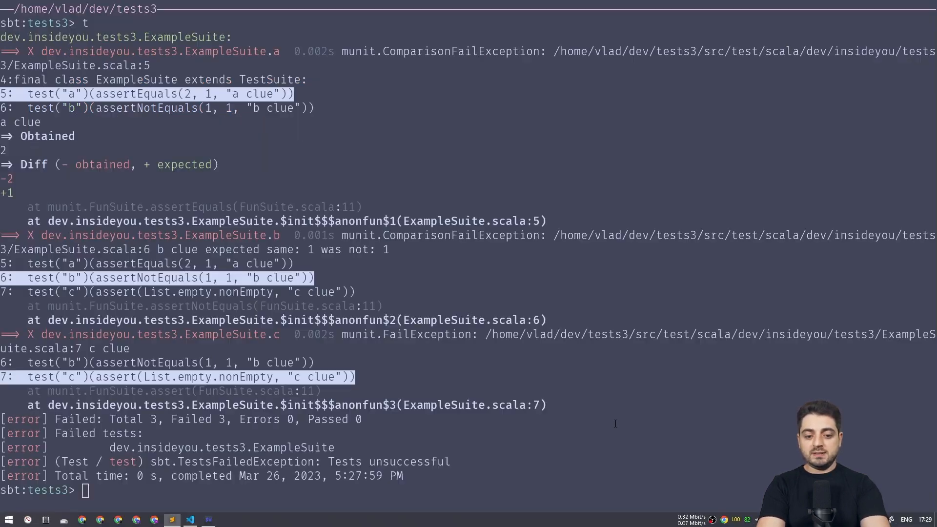
{"action": "key", "text": "Return"}
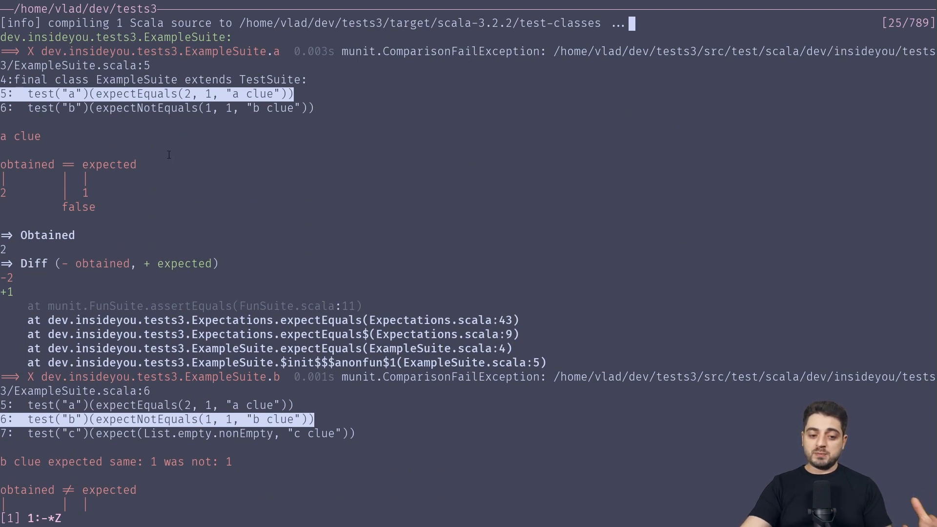
{"action": "mouse_move", "coordinate": [45, 136]}
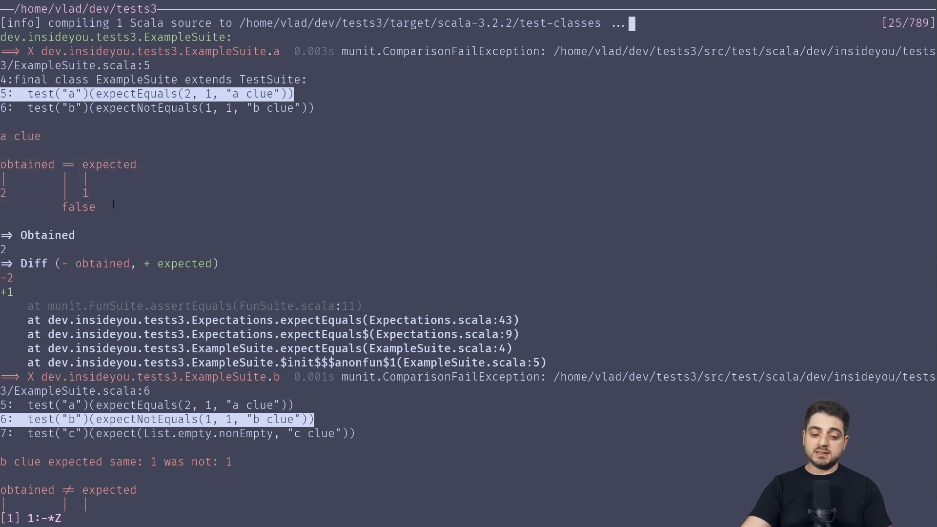
{"action": "mouse_move", "coordinate": [157, 187]}
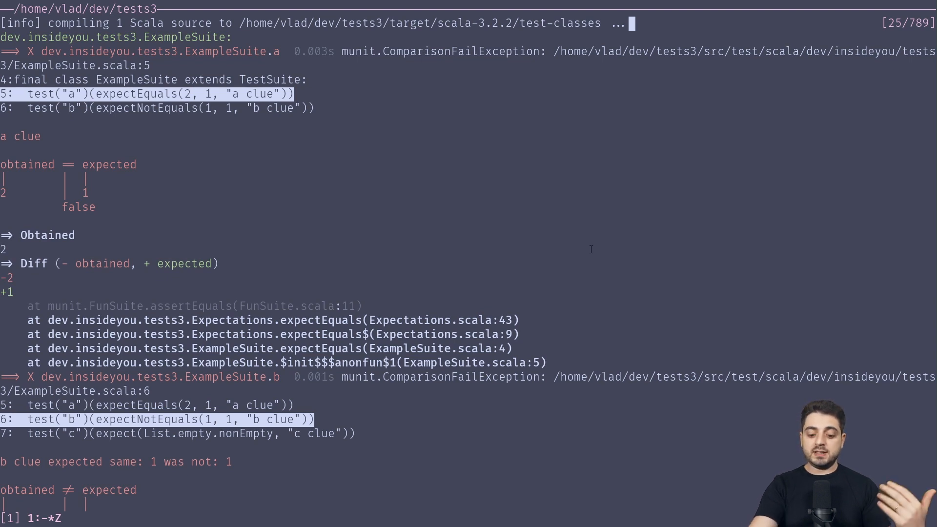
{"action": "scroll", "scroll_direction": "down", "scroll_amount": 3}
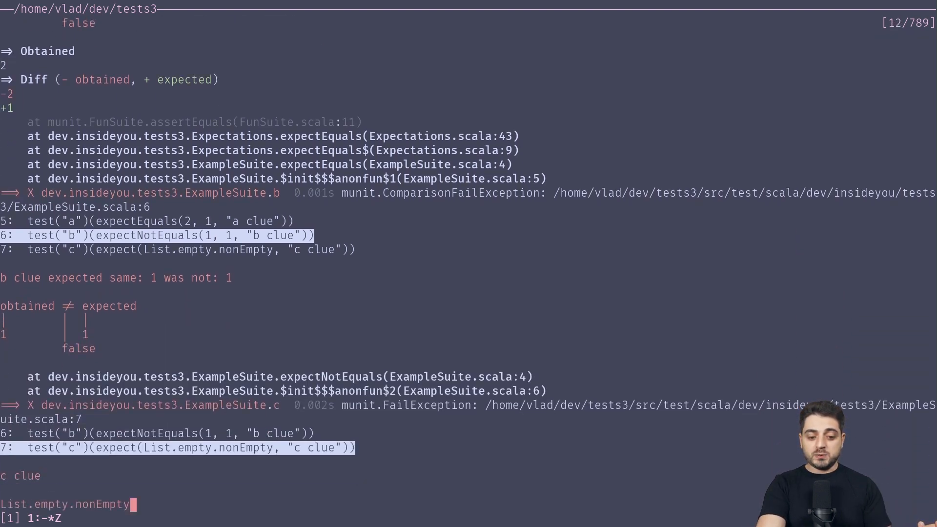
{"action": "scroll", "scroll_direction": "up", "scroll_amount": 3}
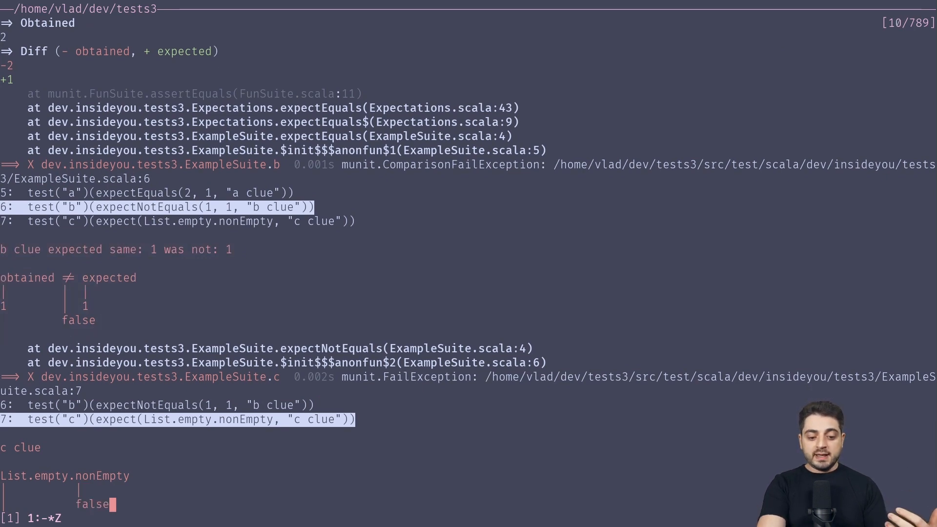
{"action": "scroll", "scroll_direction": "down", "scroll_amount": 3}
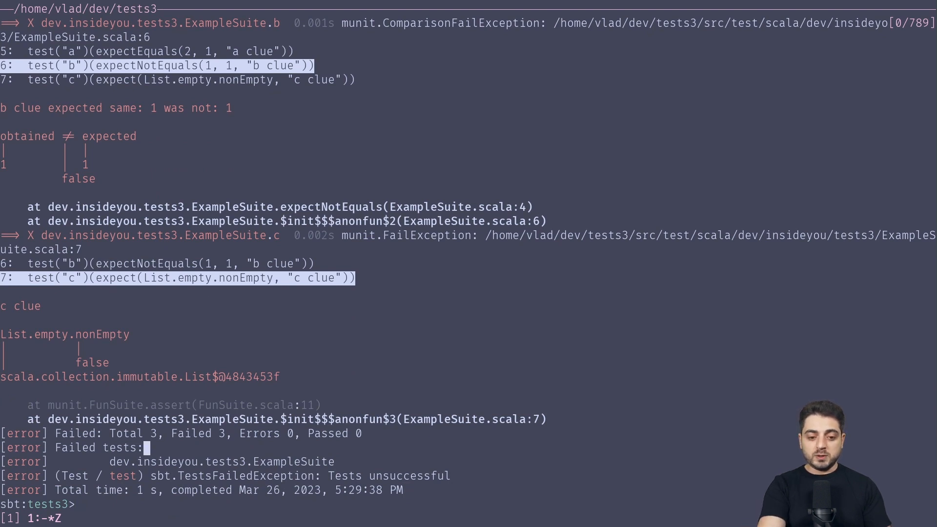
{"action": "scroll", "scroll_direction": "up", "scroll_amount": 3}
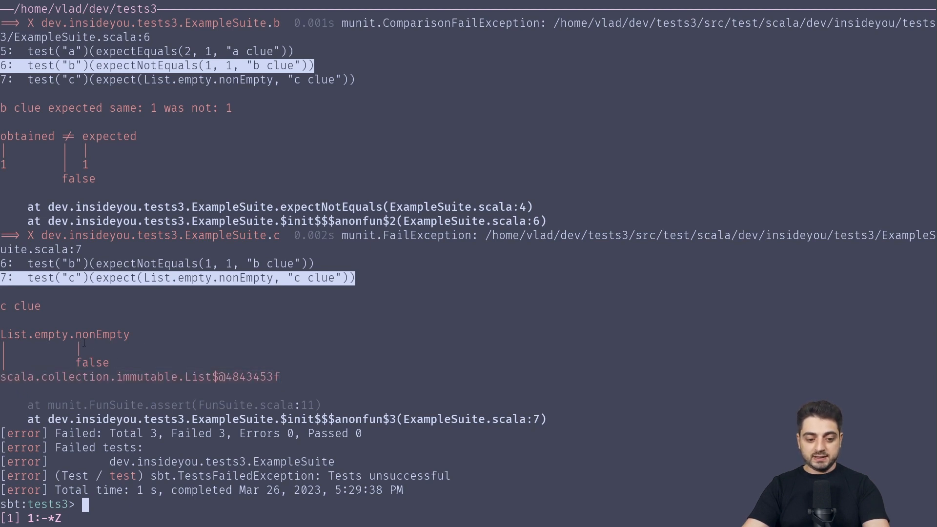
{"action": "mouse_move", "coordinate": [359, 293]}
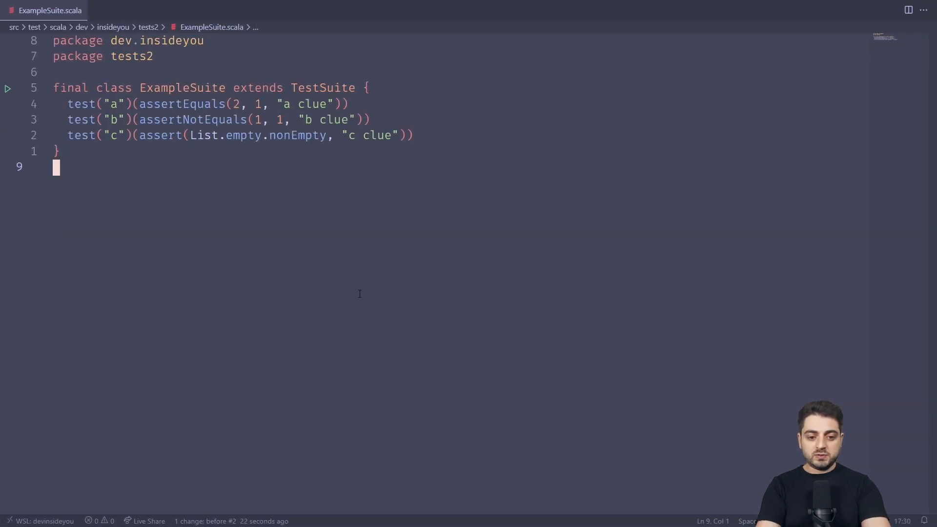
Step: Focus the tests2 output and inspect test c's expect diagram around List.empty showing List() and false
{"action": "left_click", "coordinate": [67, 104]}
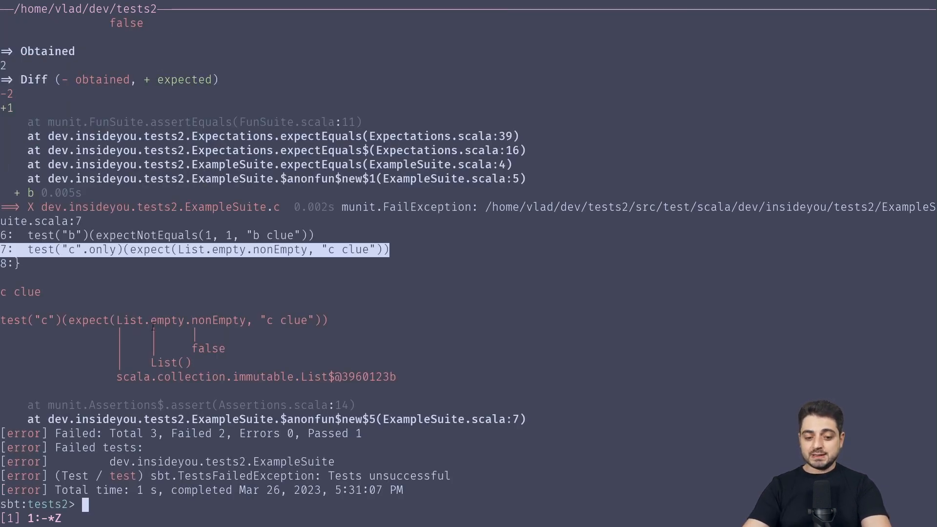
{"action": "double_click", "coordinate": [161, 320]}
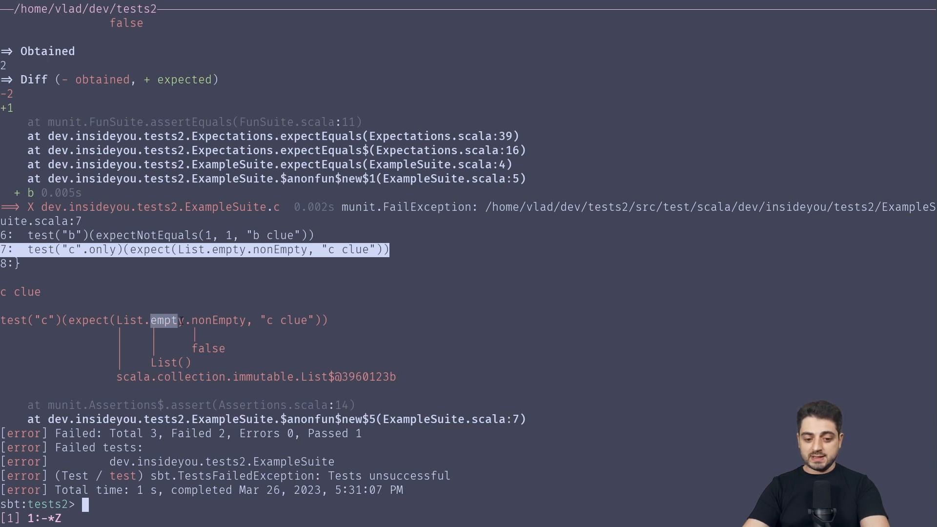
{"action": "mouse_move", "coordinate": [170, 363]}
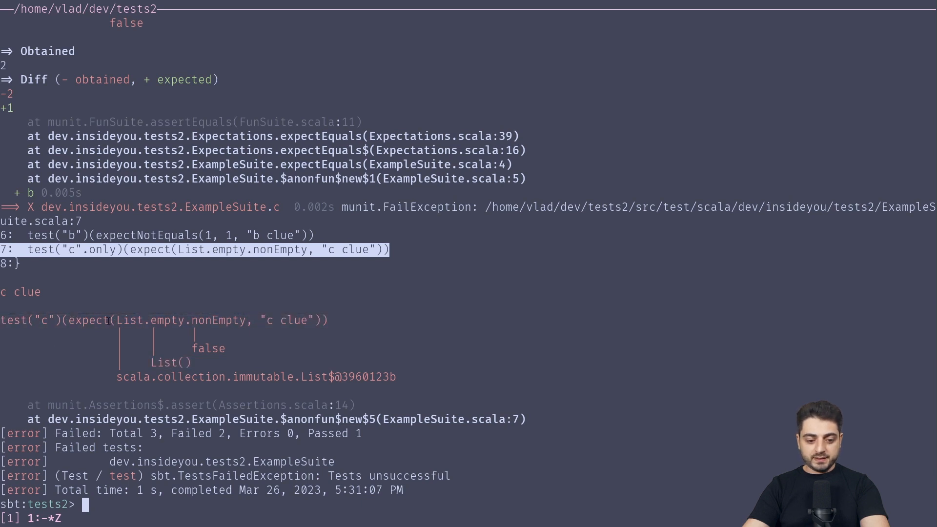
{"action": "mouse_move", "coordinate": [392, 345]}
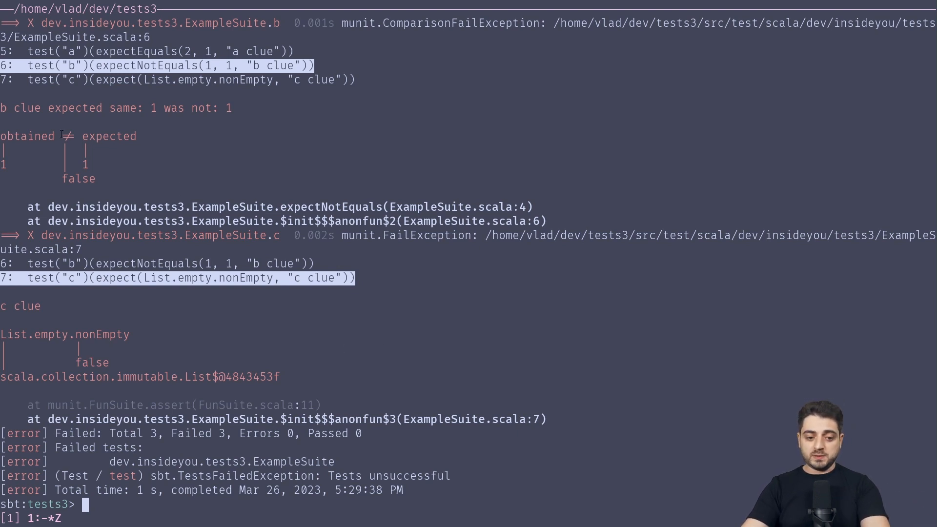
{"action": "mouse_move", "coordinate": [350, 181]}
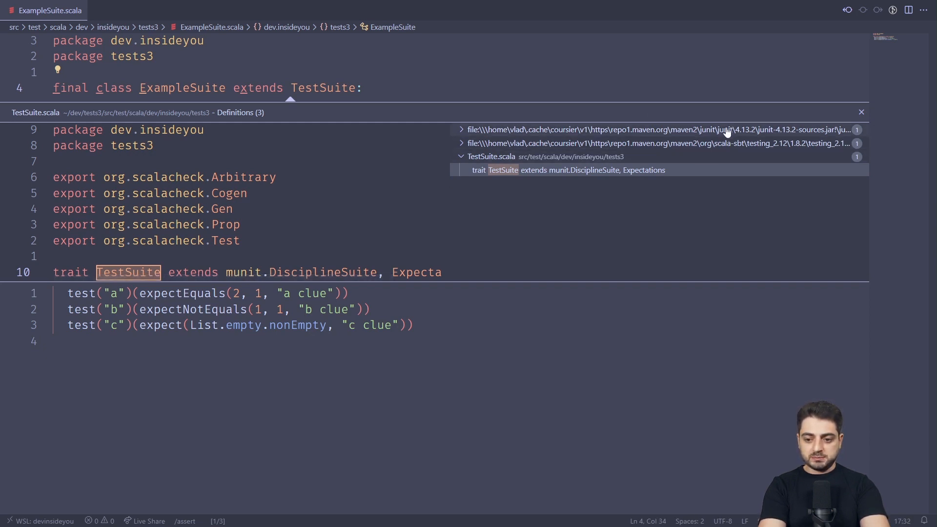
{"action": "mouse_move", "coordinate": [535, 169]}
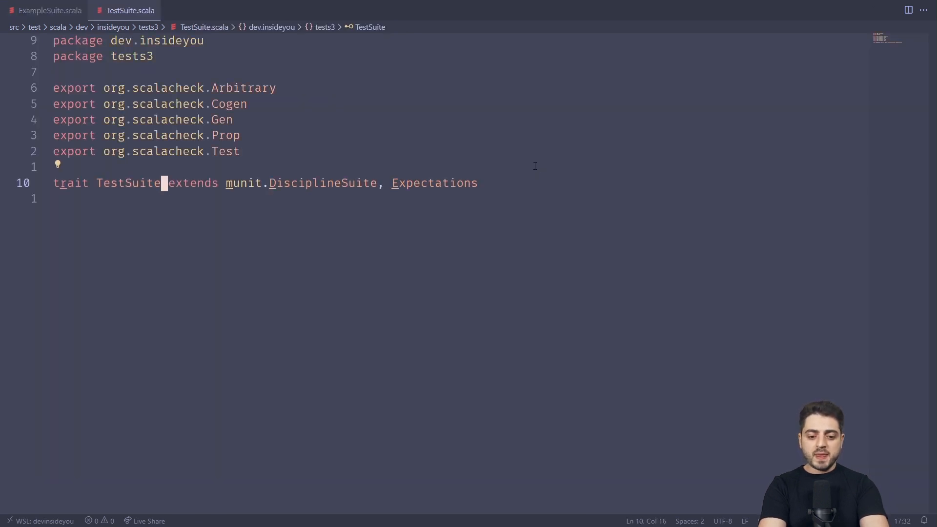
Step: Trace TestSuite's parents through the DisciplineSuite, ScalaCheckSuite and FunSuite library sources
{"action": "left_click", "coordinate": [316, 183]}
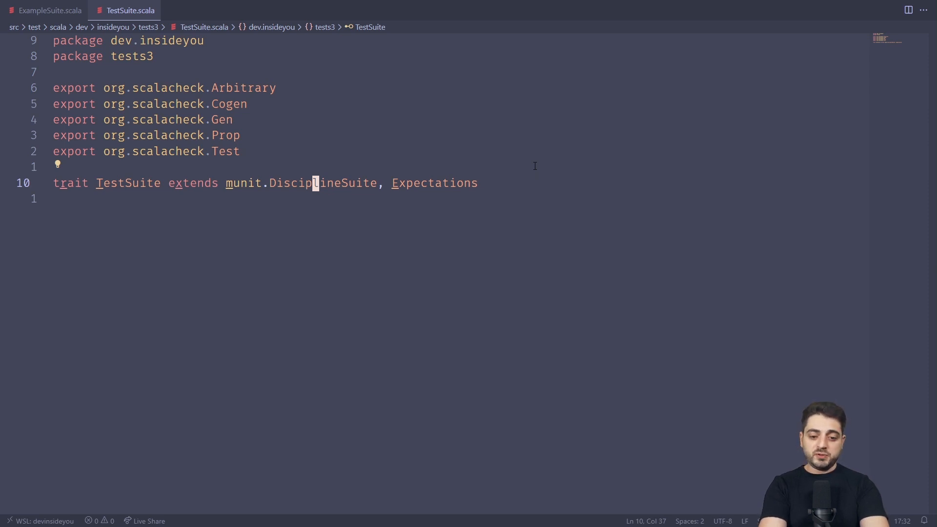
{"action": "left_click", "coordinate": [315, 183]}
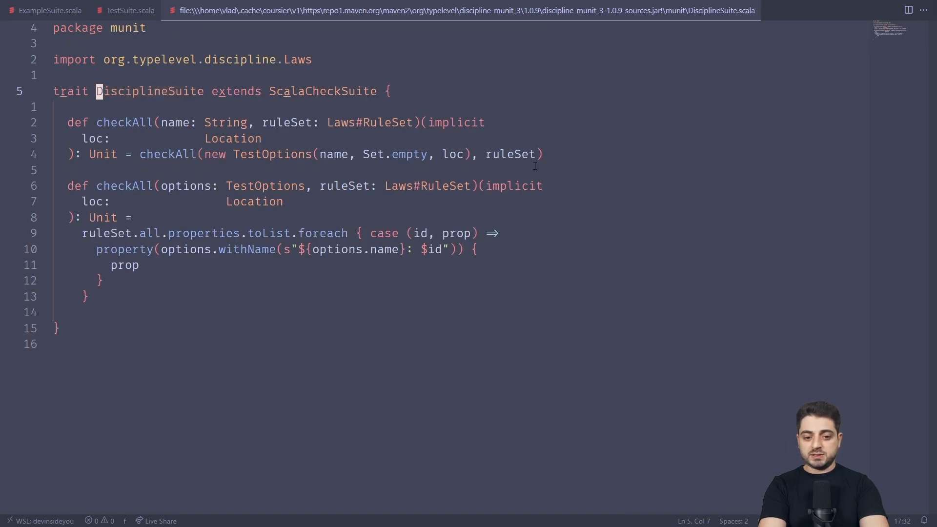
{"action": "left_click", "coordinate": [275, 90]}
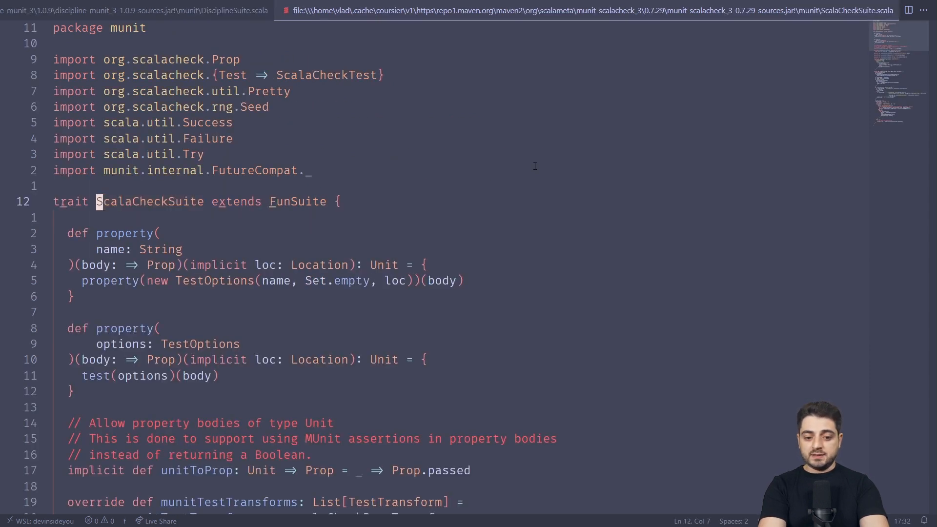
{"action": "left_click", "coordinate": [275, 201]}
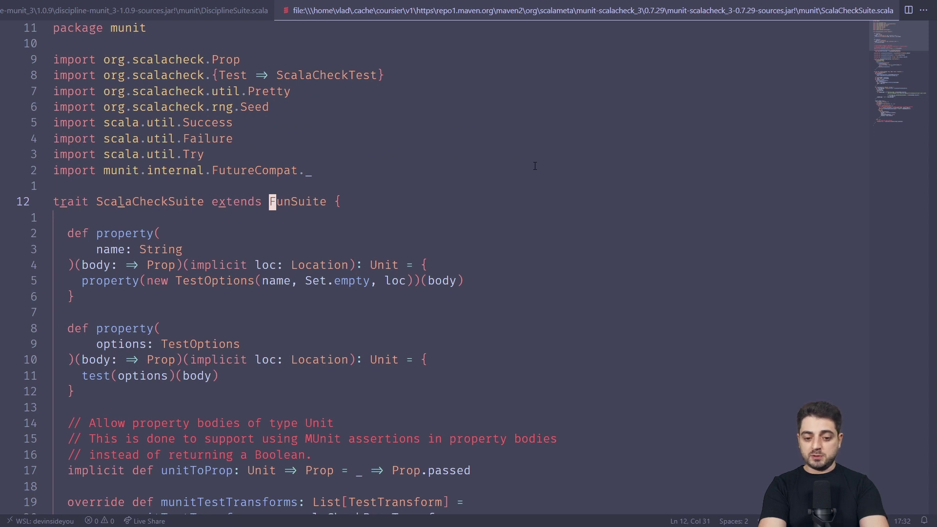
Step: Return to TestSuite.scala and jump into the Expectations trait source
{"action": "left_click", "coordinate": [42, 9]}
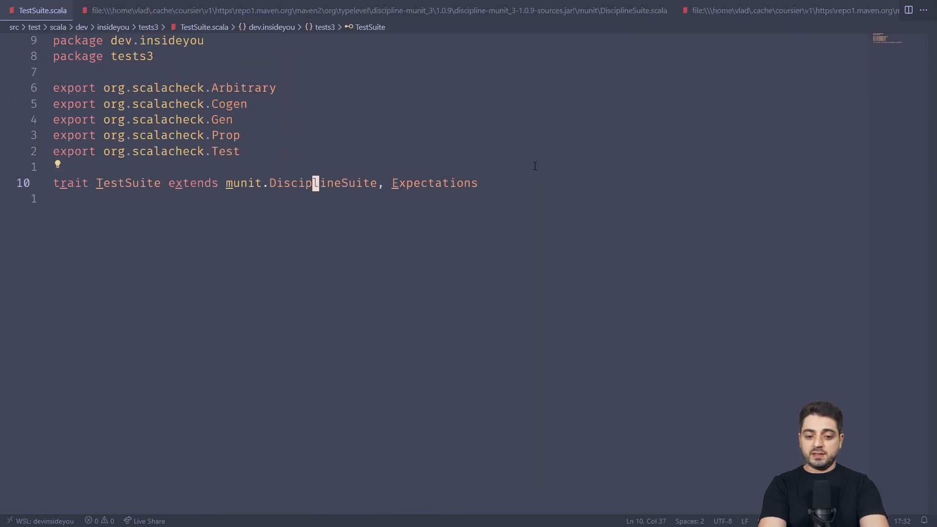
{"action": "left_click", "coordinate": [393, 183]}
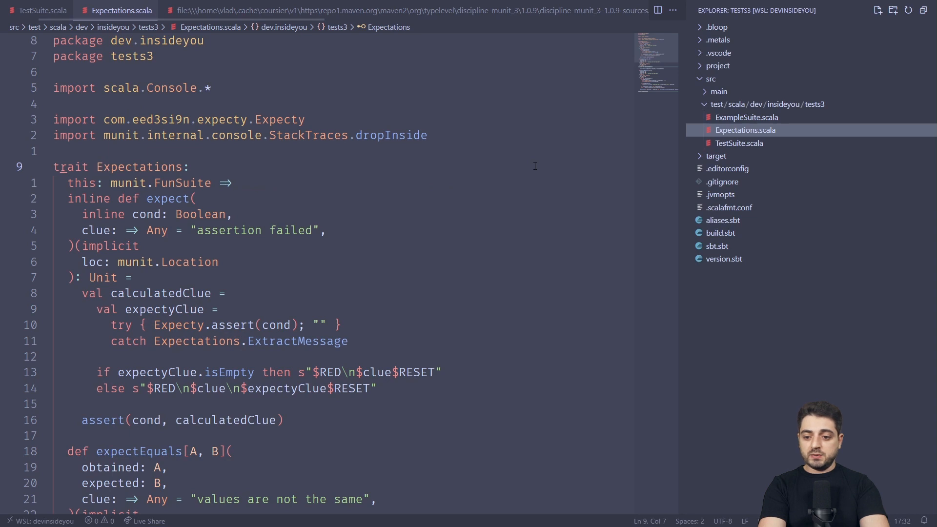
{"action": "mouse_move", "coordinate": [744, 130]}
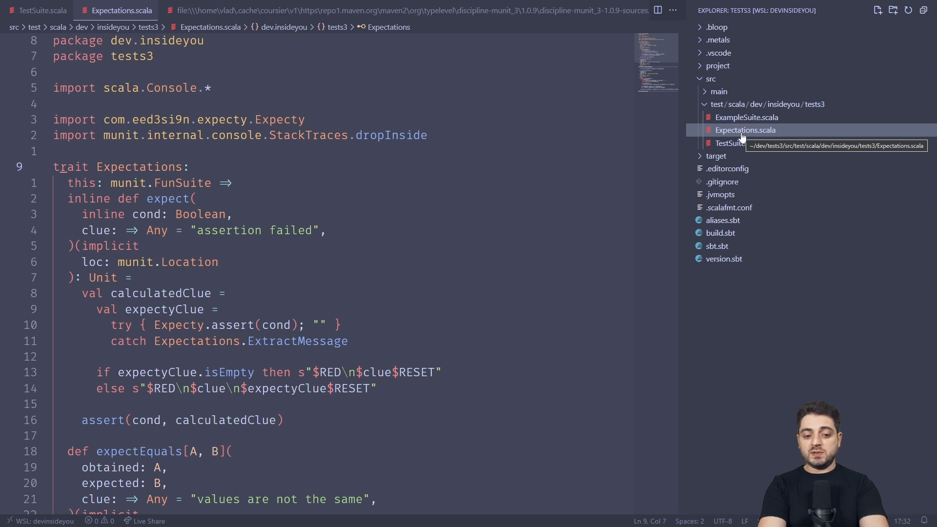
{"action": "mouse_move", "coordinate": [442, 307]}
{"action": "type", "text": "@:"}
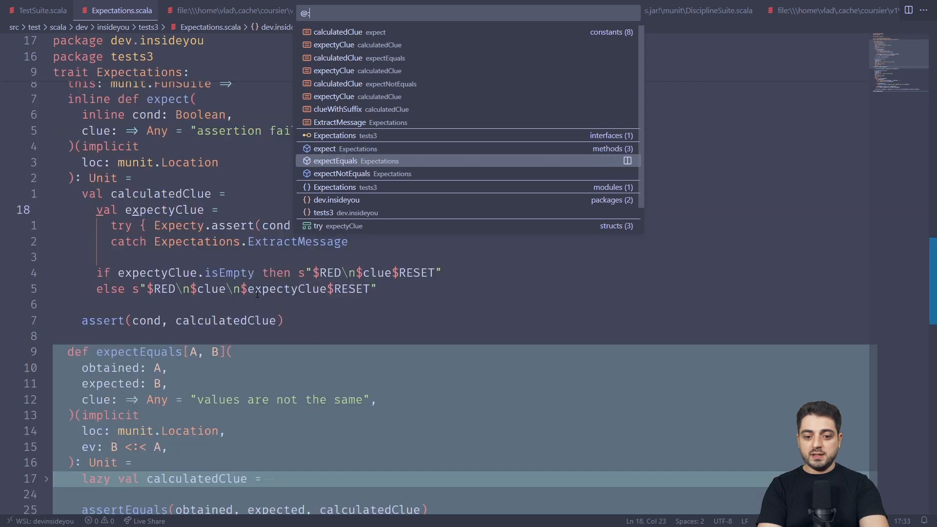
Step: Fold the bodies of expect and expectEquals, then reopen expectEquals to show its assertEquals call
{"action": "scroll", "scroll_direction": "down", "scroll_amount": 3}
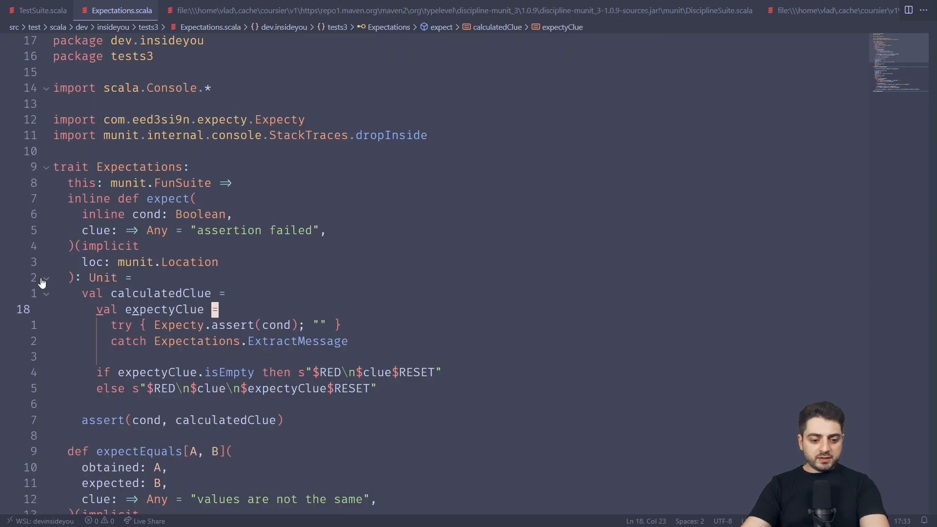
{"action": "left_click", "coordinate": [46, 277]}
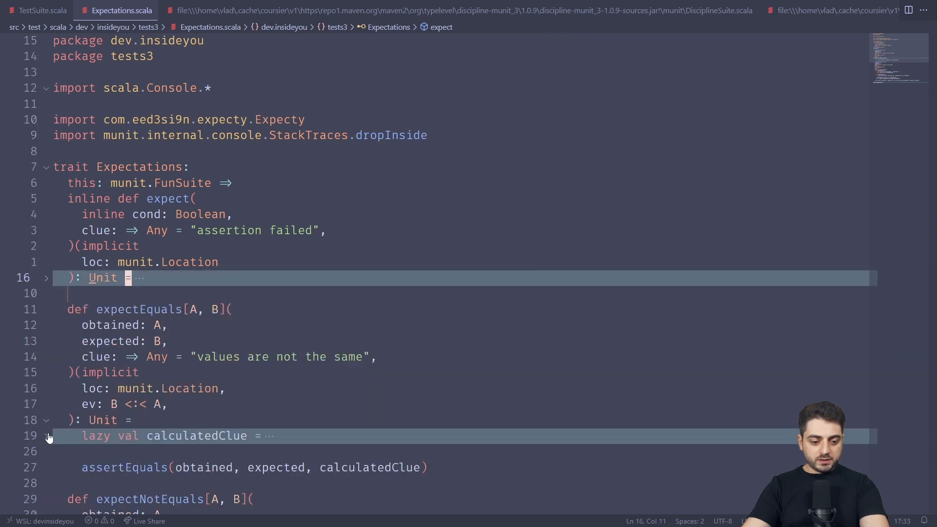
{"action": "left_click", "coordinate": [46, 435]}
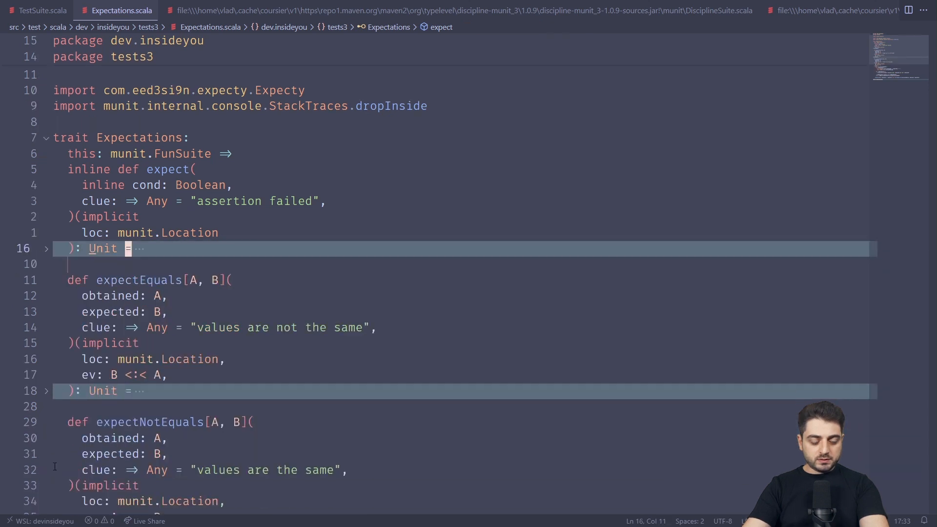
{"action": "scroll", "scroll_direction": "down", "scroll_amount": 3}
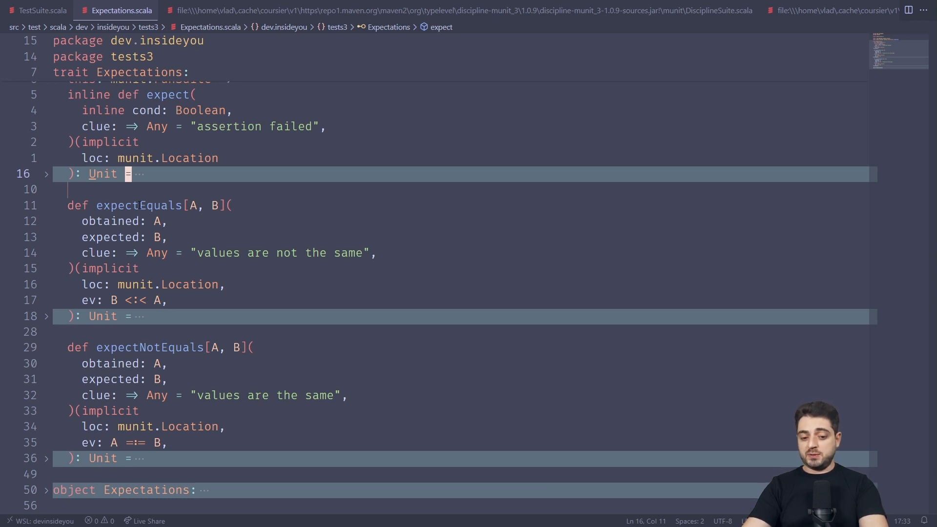
{"action": "left_click", "coordinate": [46, 316]}
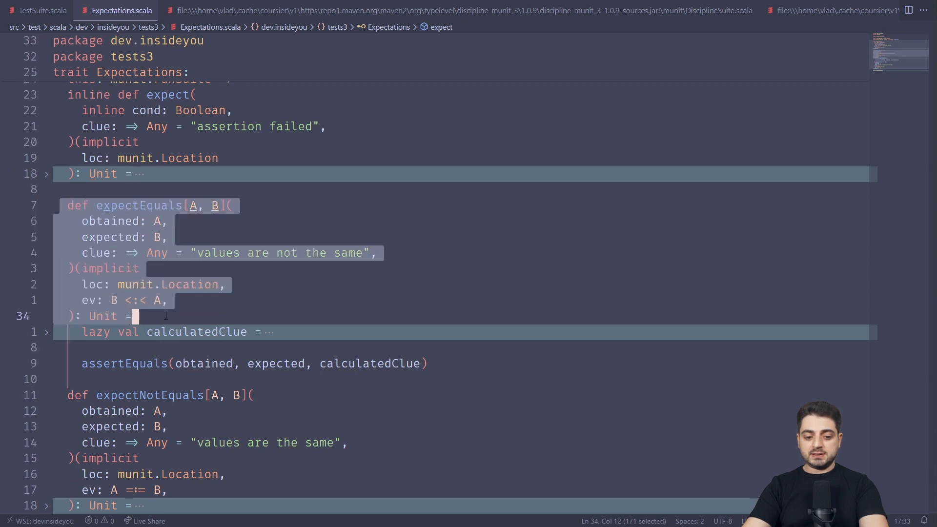
{"action": "left_click", "coordinate": [121, 363]}
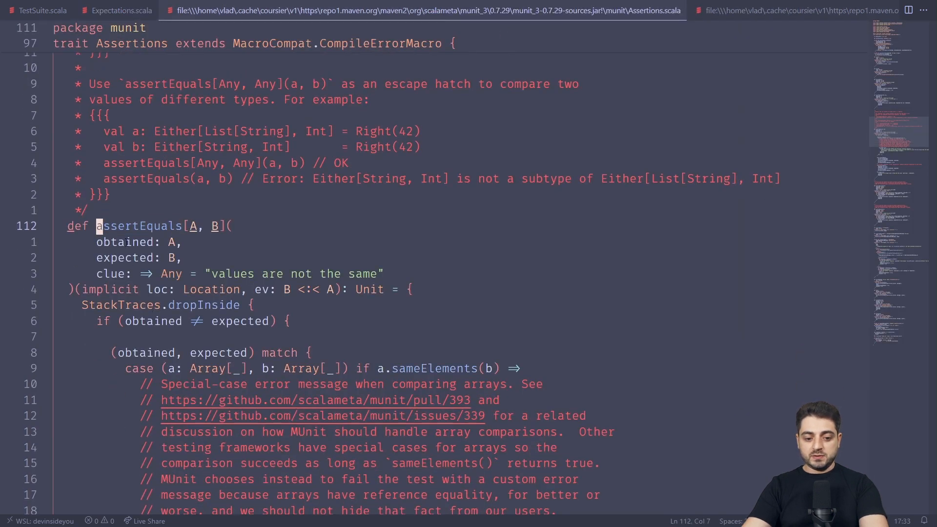
{"action": "mouse_move", "coordinate": [245, 287]}
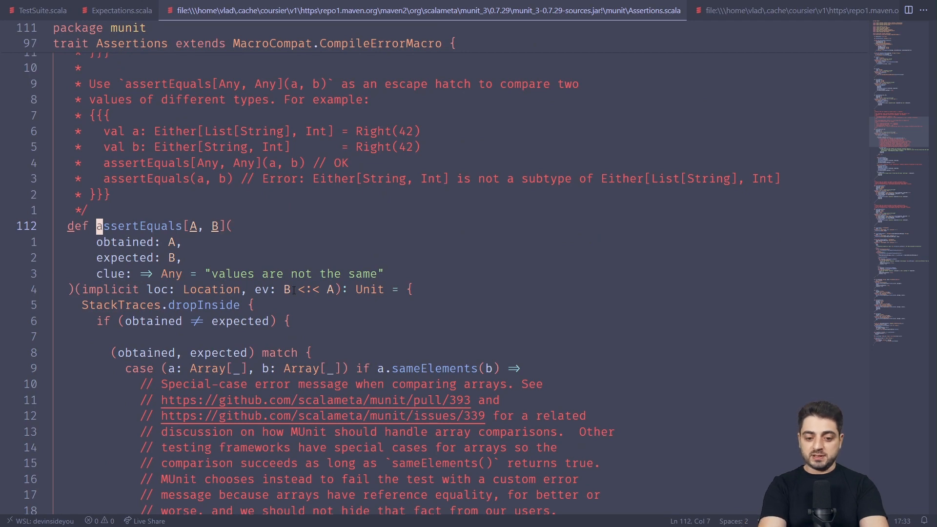
{"action": "left_click", "coordinate": [121, 10]}
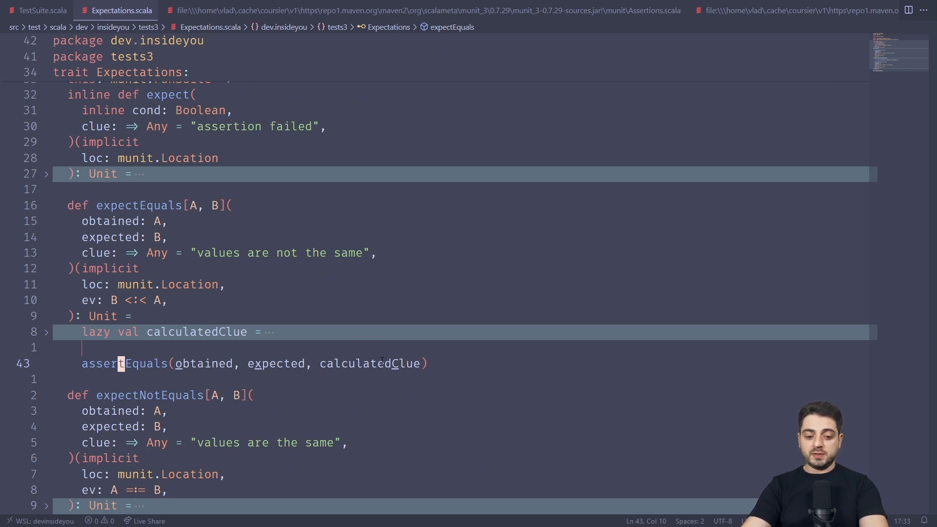
{"action": "left_click", "coordinate": [46, 332]}
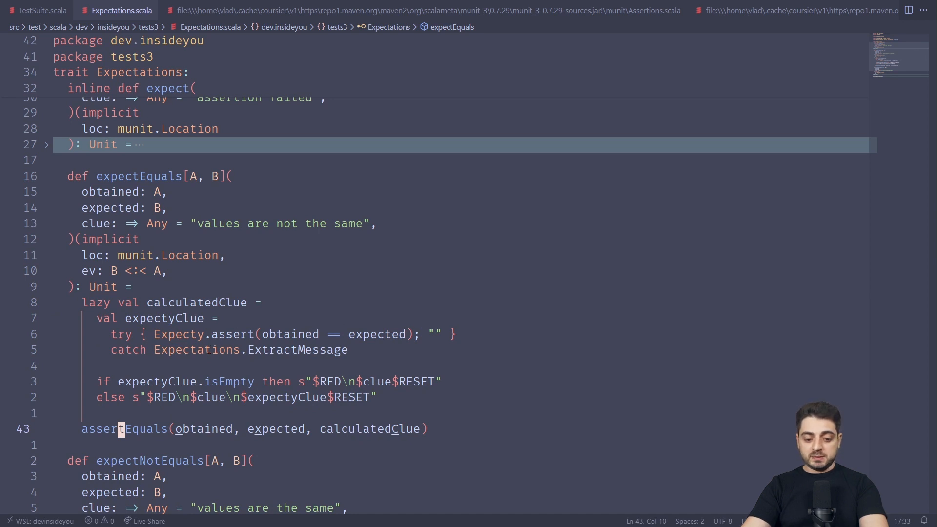
{"action": "left_click", "coordinate": [291, 350]}
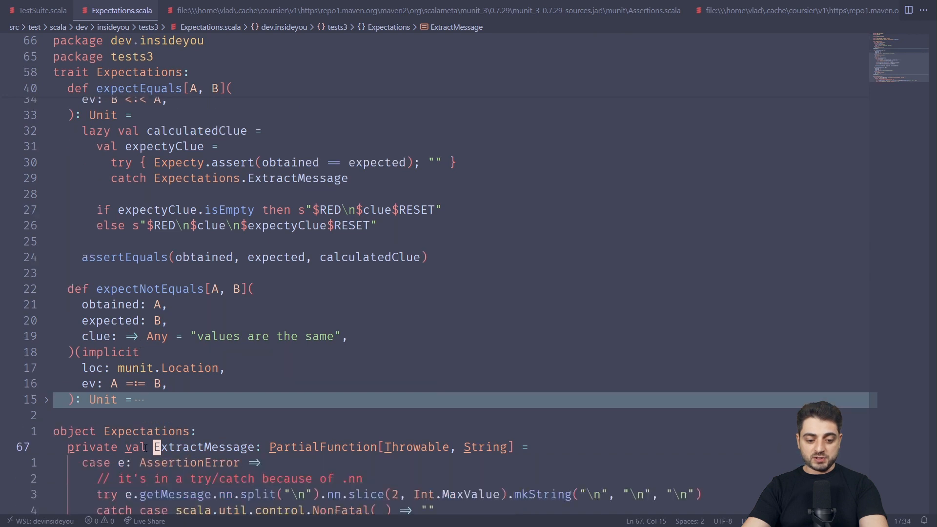
{"action": "scroll", "scroll_direction": "down", "scroll_amount": 3}
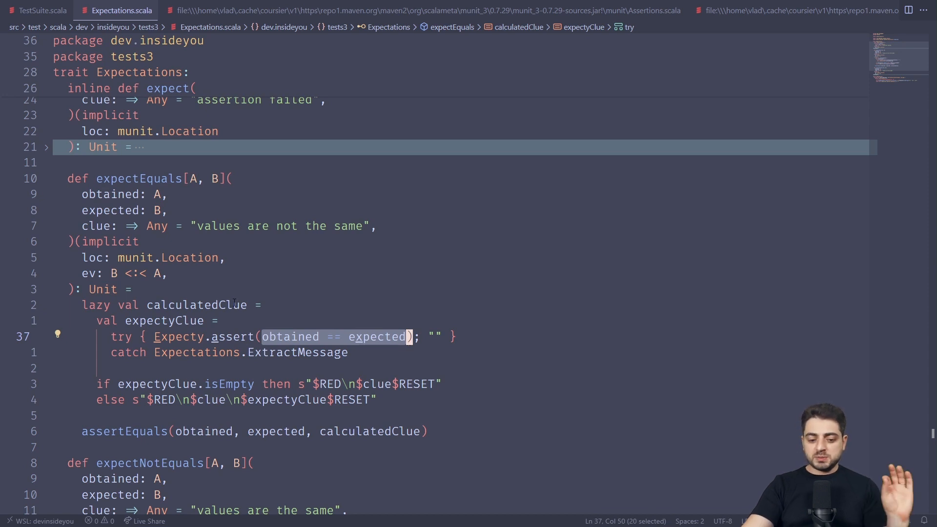
{"action": "left_click", "coordinate": [126, 430]}
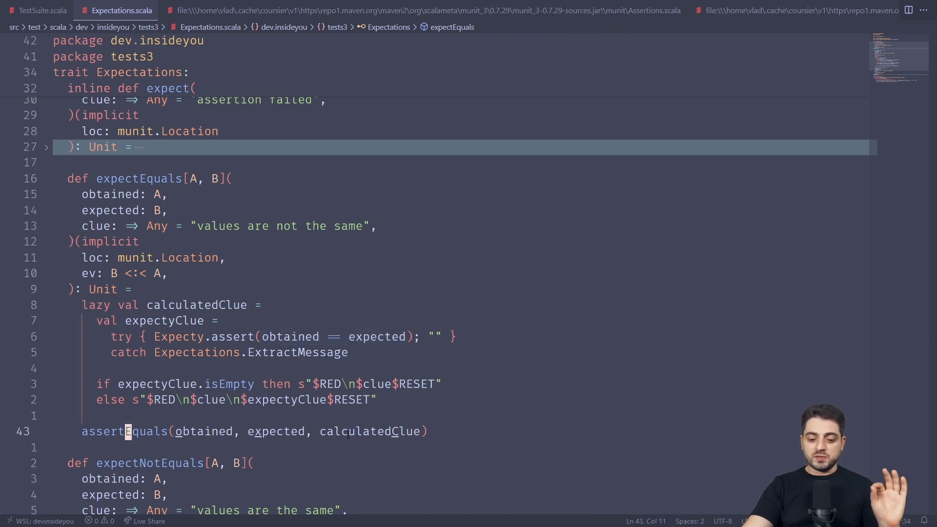
{"action": "left_click", "coordinate": [360, 430]}
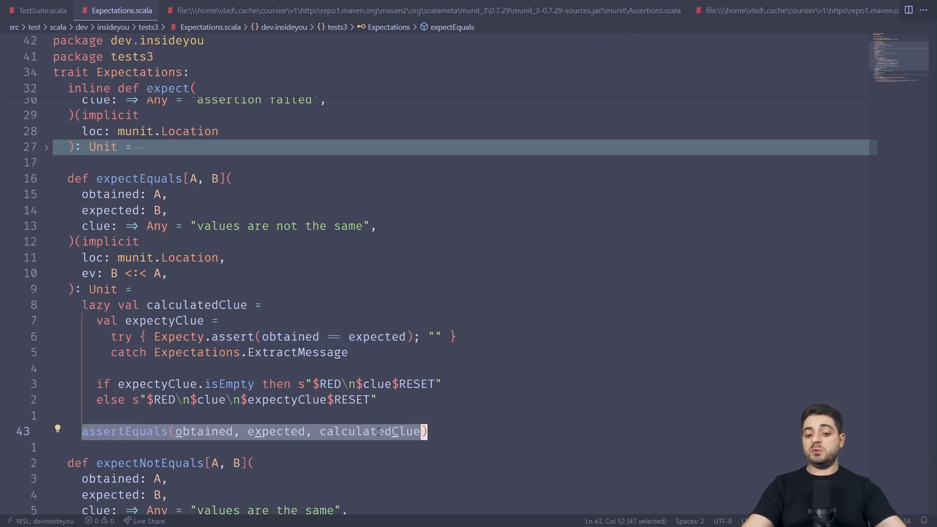
{"action": "left_click", "coordinate": [380, 431]}
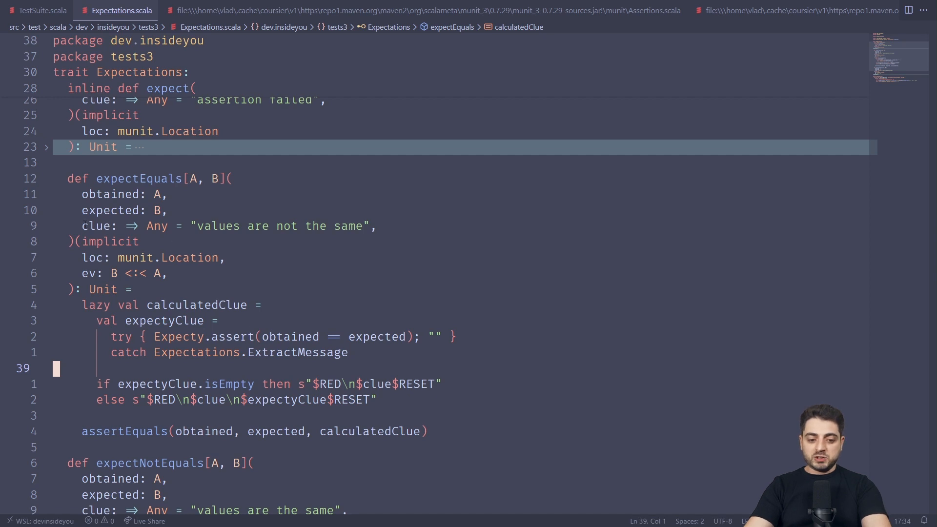
{"action": "mouse_move", "coordinate": [370, 231]}
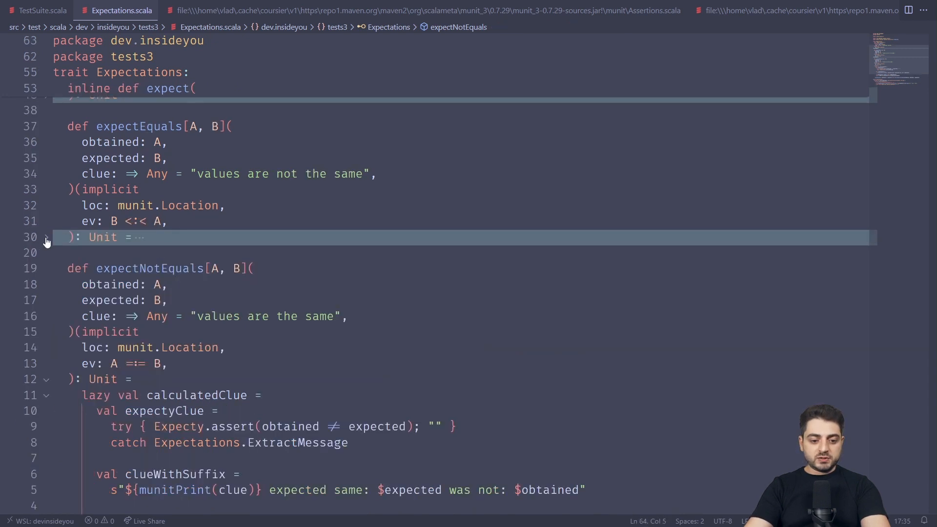
{"action": "left_click", "coordinate": [196, 9]}
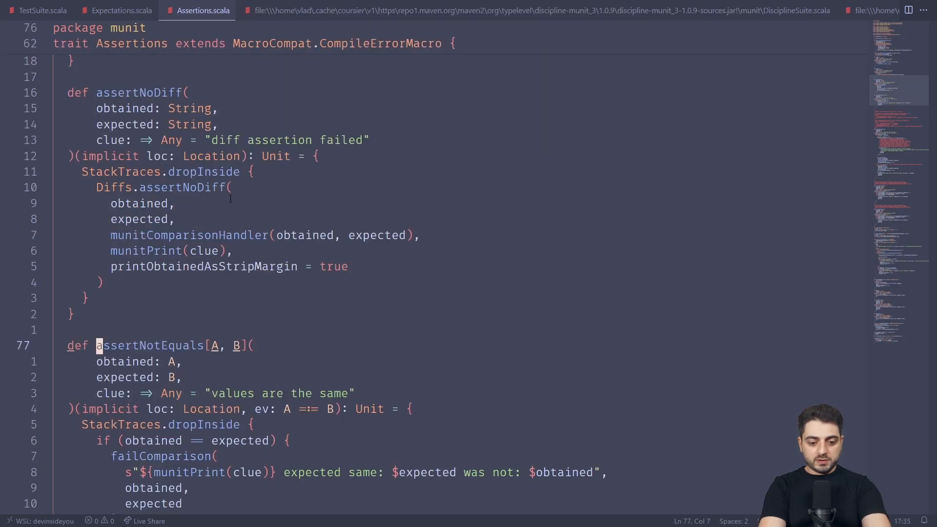
{"action": "scroll", "scroll_direction": "down", "scroll_amount": 3}
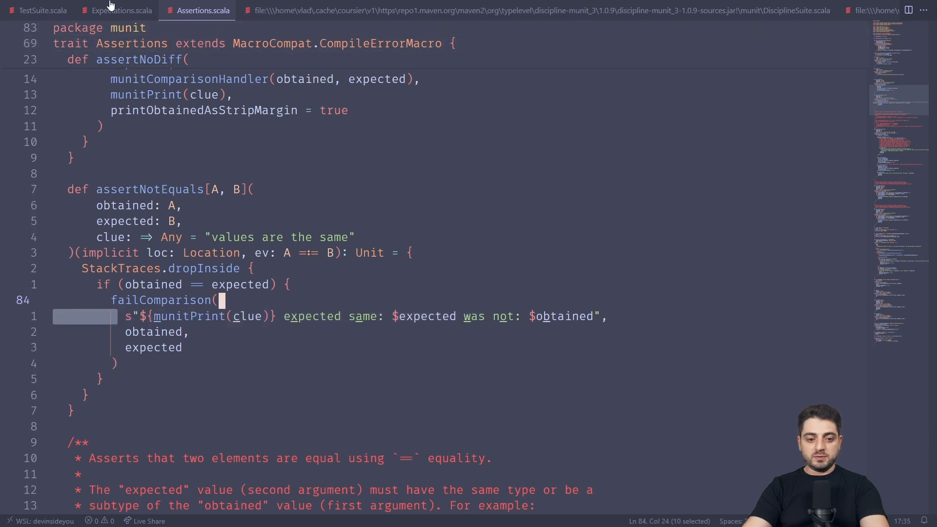
{"action": "left_click", "coordinate": [121, 10]}
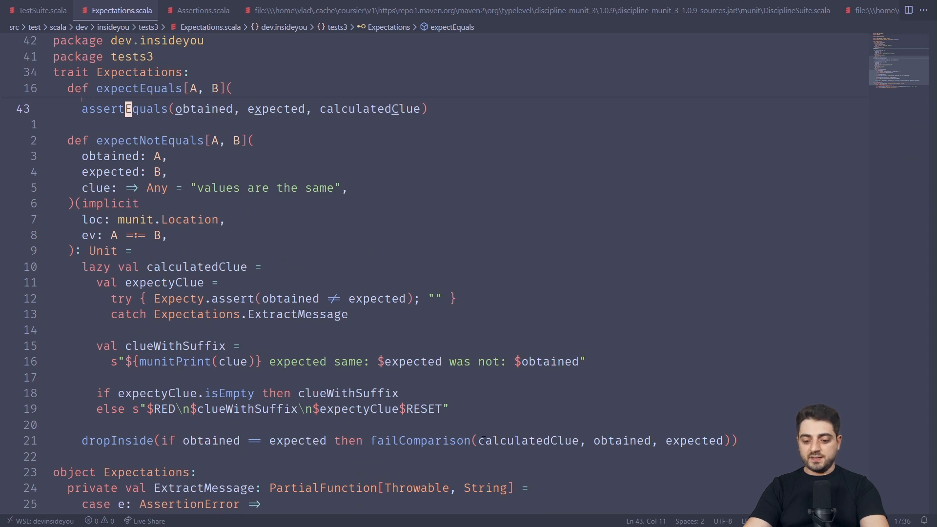
{"action": "double_click", "coordinate": [369, 109]}
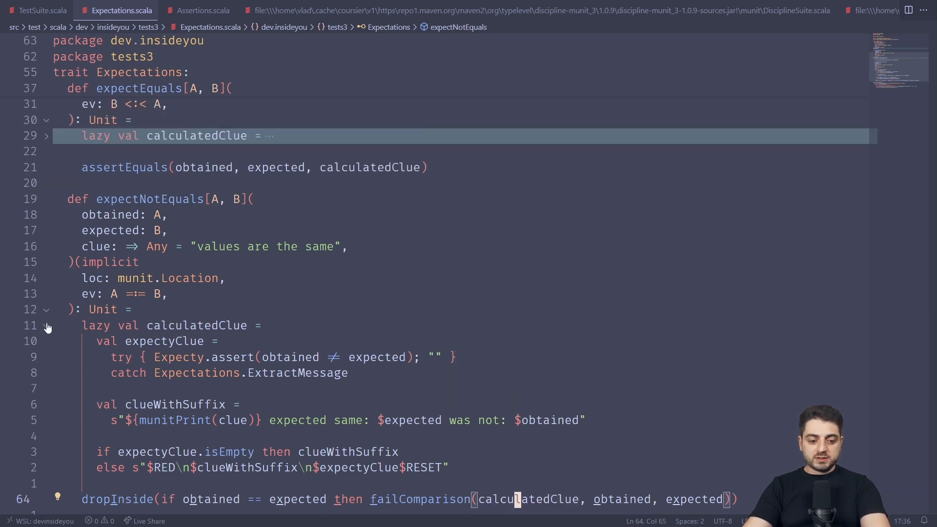
{"action": "scroll", "scroll_direction": "up", "scroll_amount": 3}
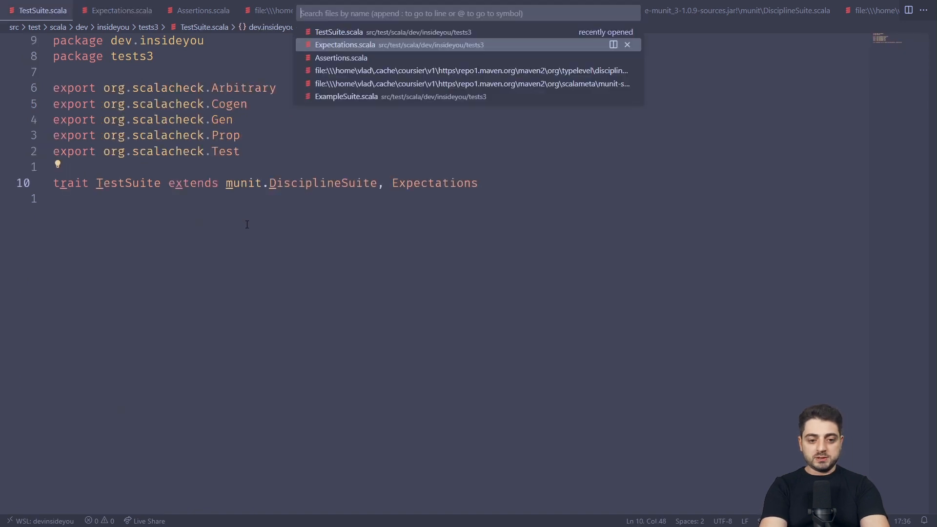
Step: Append .only to test("c") in ExampleSuite.scala so only test c runs
{"action": "left_click", "coordinate": [346, 96]}
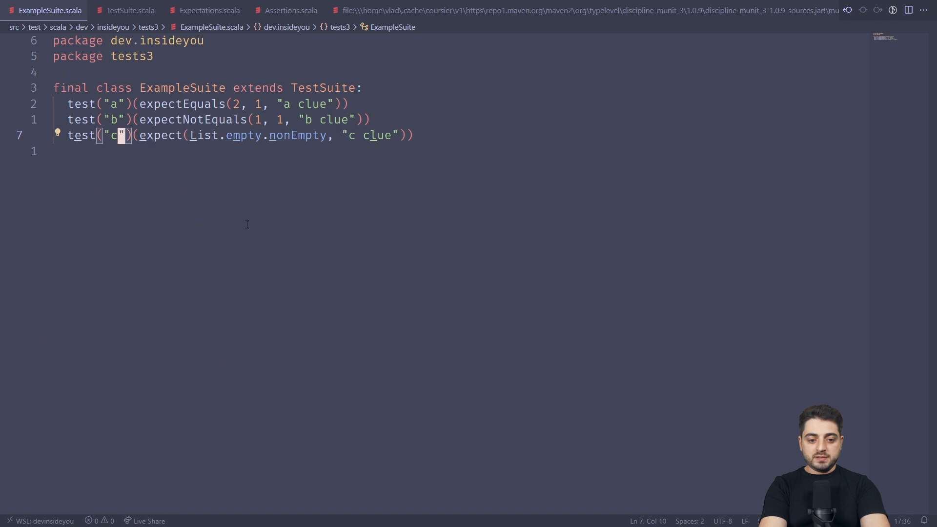
{"action": "type", "text": ".only"}
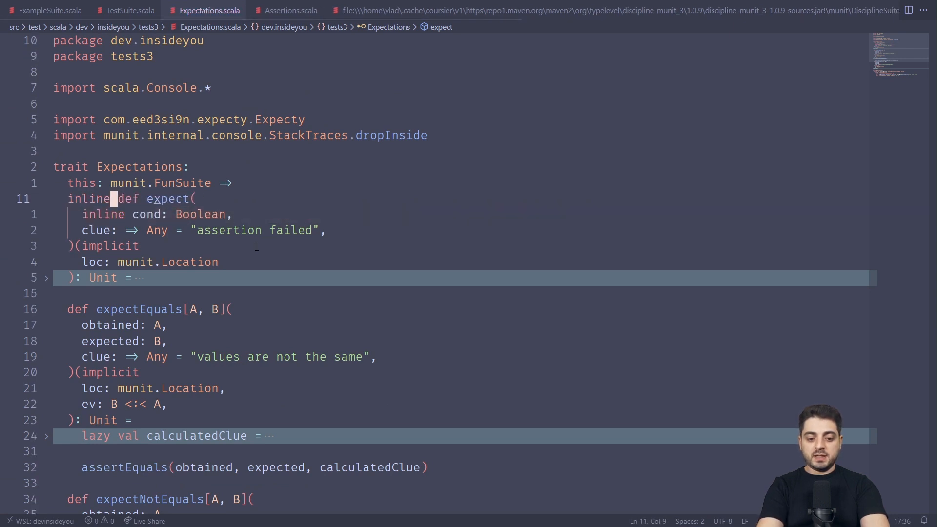
Step: Unfold expect in Expectations.scala and inspect its Expecty.assert call
{"action": "left_click", "coordinate": [46, 277]}
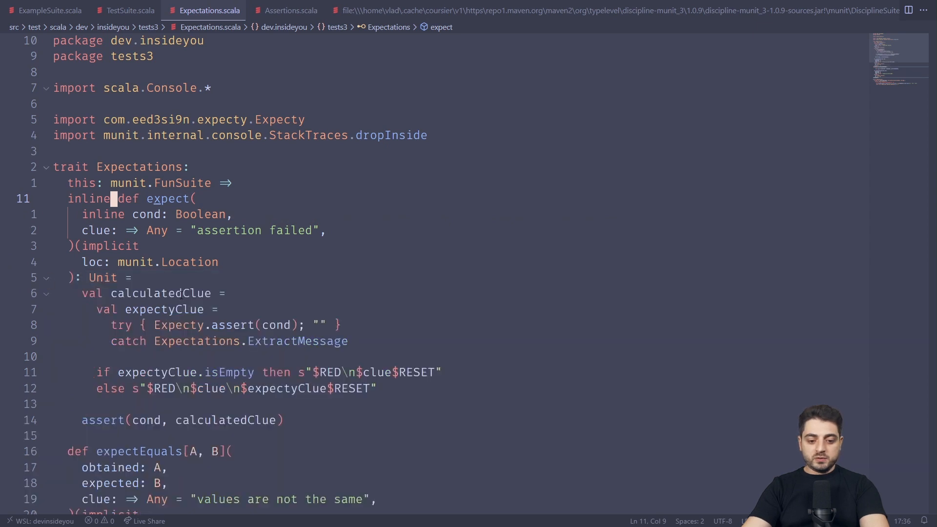
{"action": "left_click", "coordinate": [251, 324]}
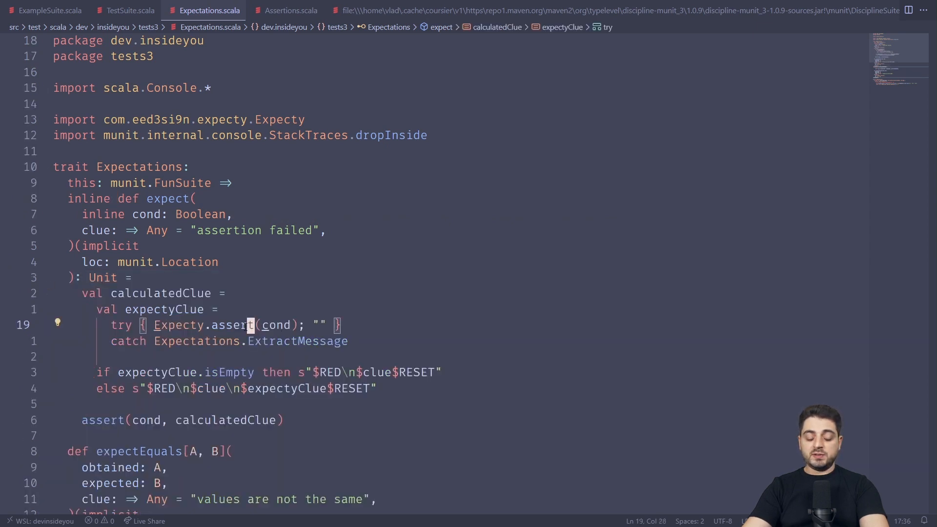
{"action": "double_click", "coordinate": [276, 324]}
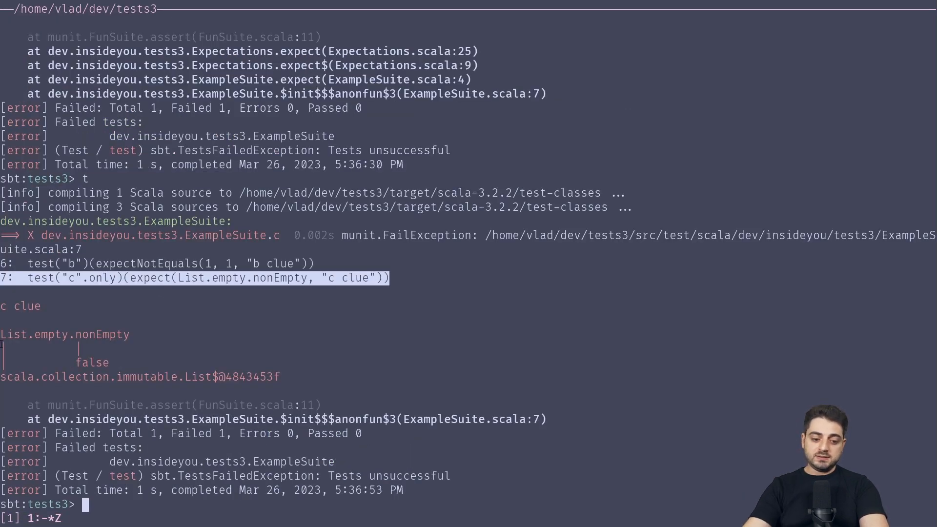
{"action": "mouse_move", "coordinate": [365, 357]}
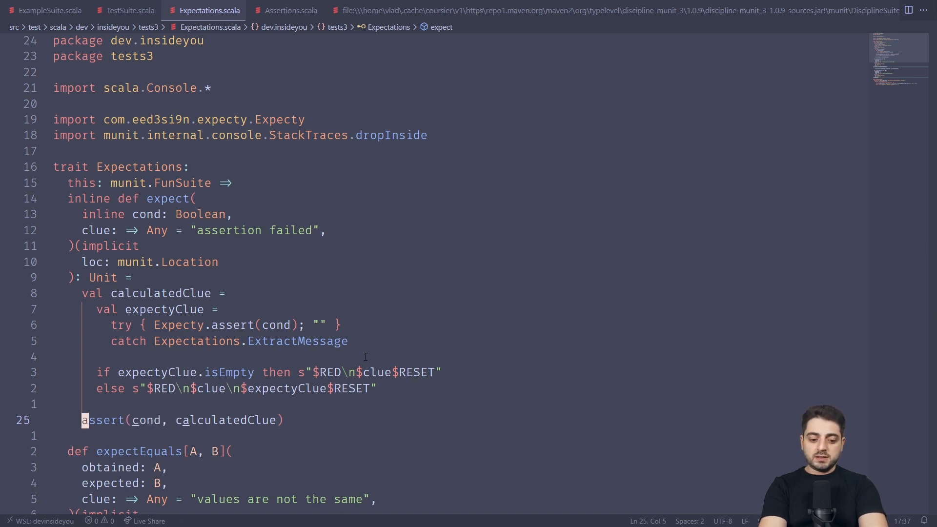
{"action": "left_click", "coordinate": [290, 10]}
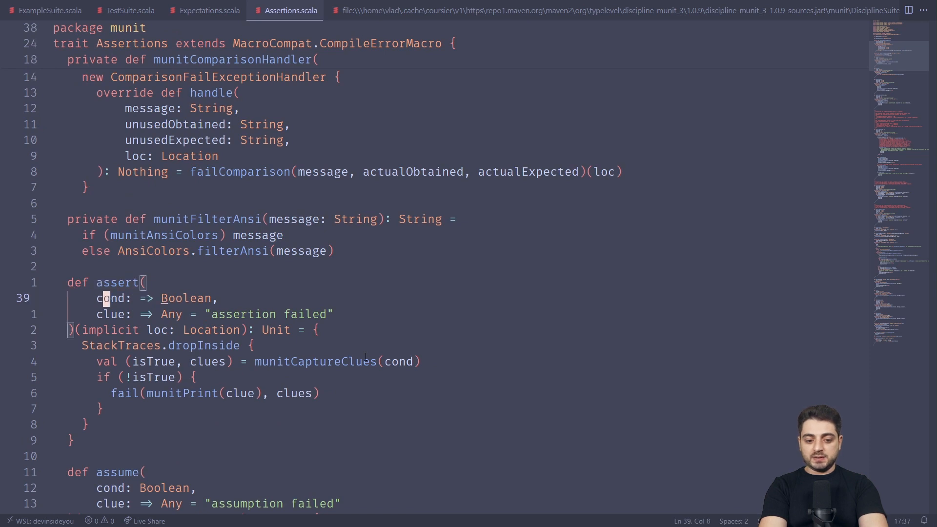
{"action": "left_click", "coordinate": [208, 10]}
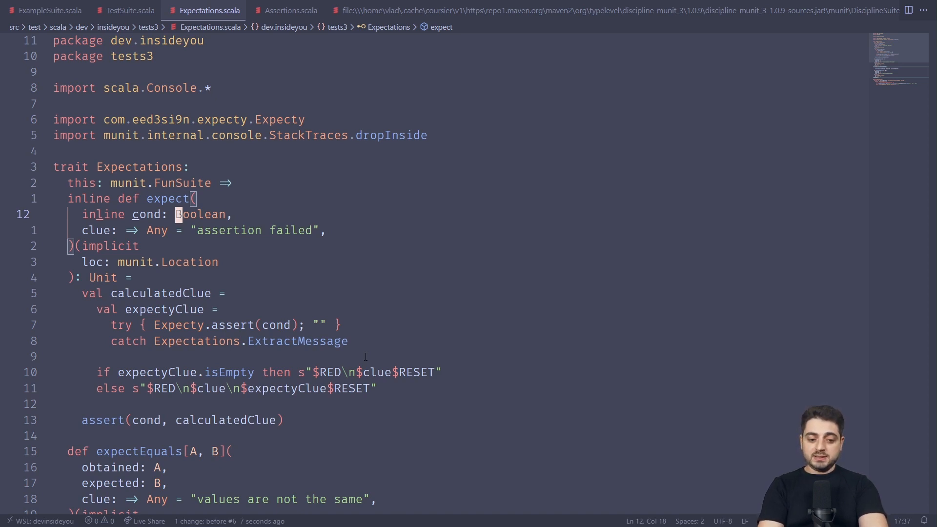
Step: Go from the Scala 2 TestSuite.scala through Expectations to build.sbt, where tests2 aggregates the macros project
{"action": "left_click", "coordinate": [48, 10]}
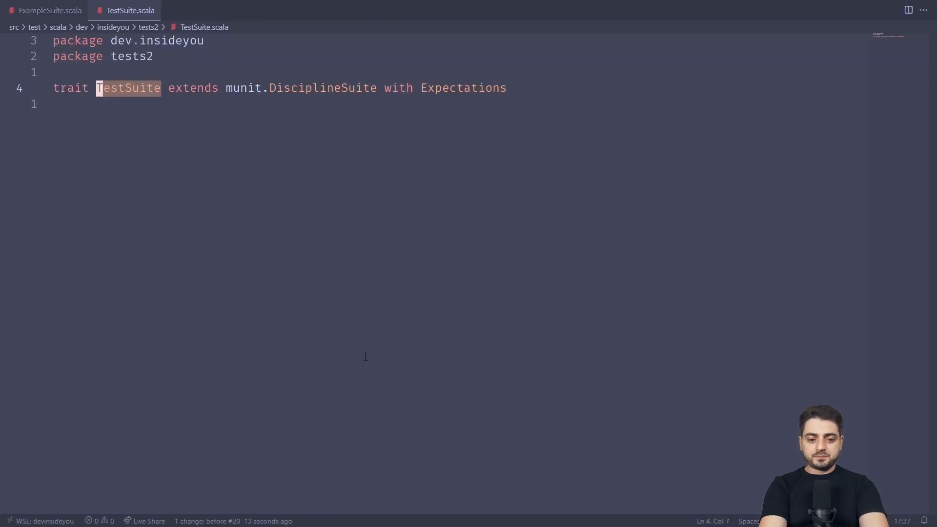
{"action": "left_click", "coordinate": [424, 88]}
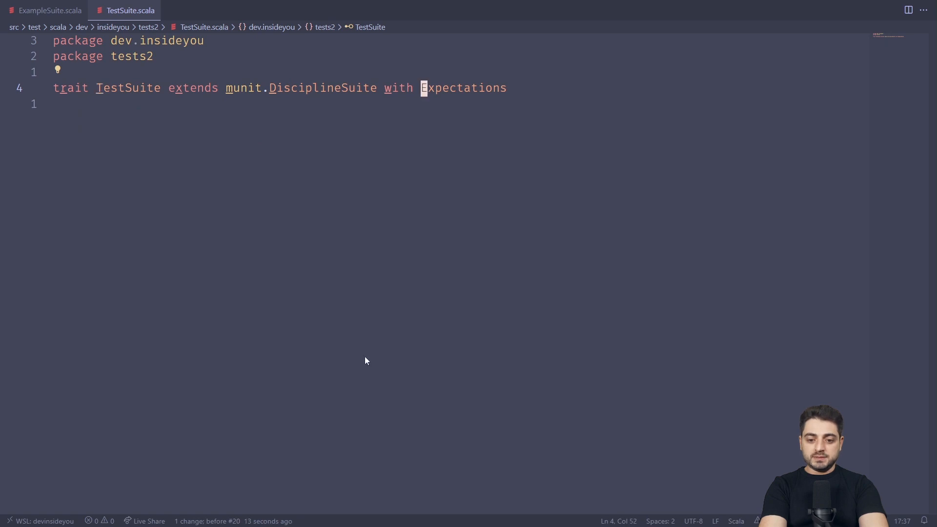
{"action": "left_click", "coordinate": [462, 88]}
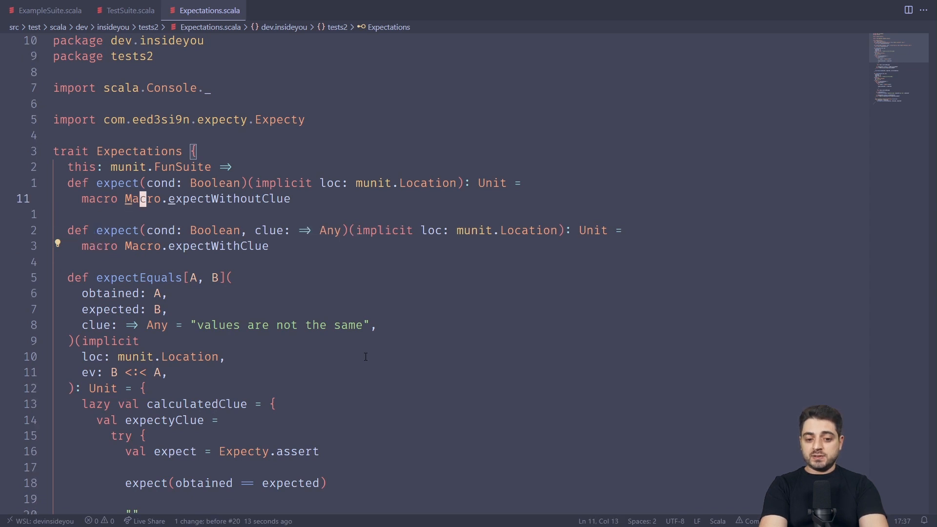
{"action": "left_click", "coordinate": [197, 198]}
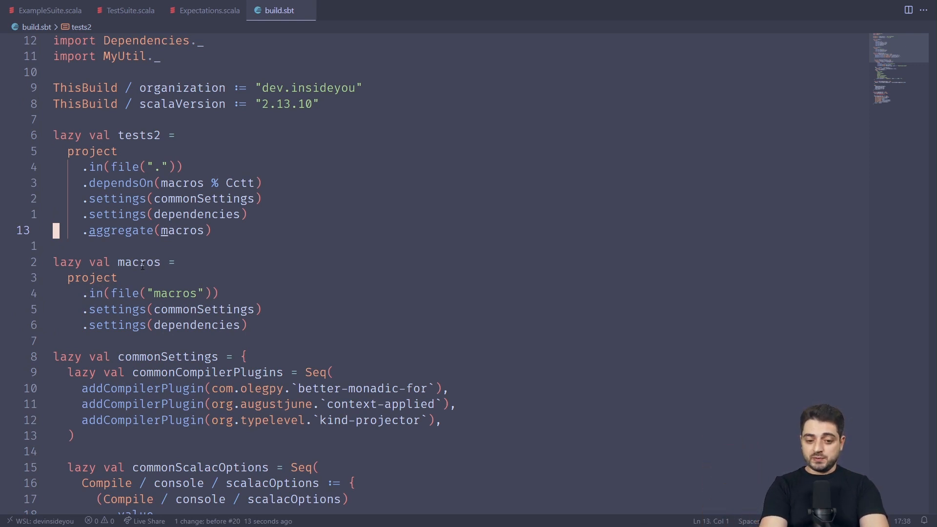
Step: From the Scala 2 Expectations.scala, jump into Macro.scala showing the expectWithoutClue macro
{"action": "left_click", "coordinate": [208, 10]}
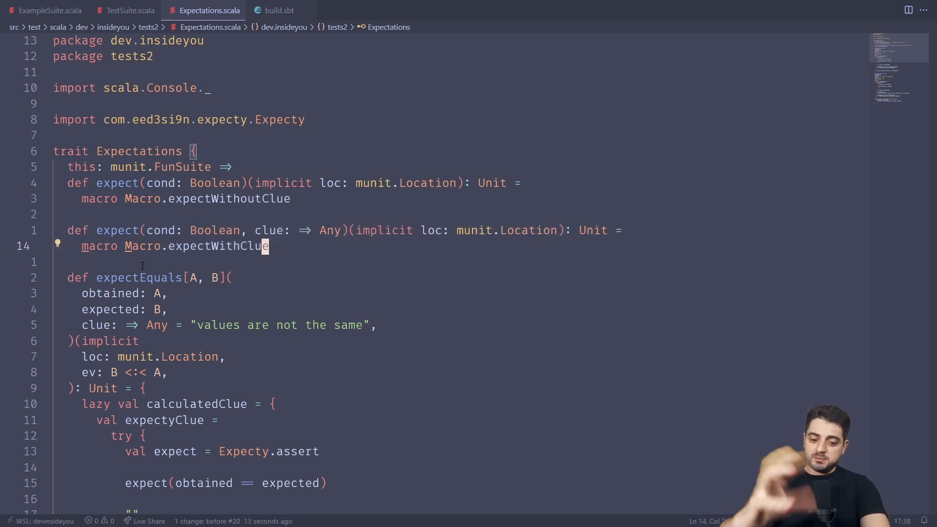
{"action": "left_click", "coordinate": [281, 9]}
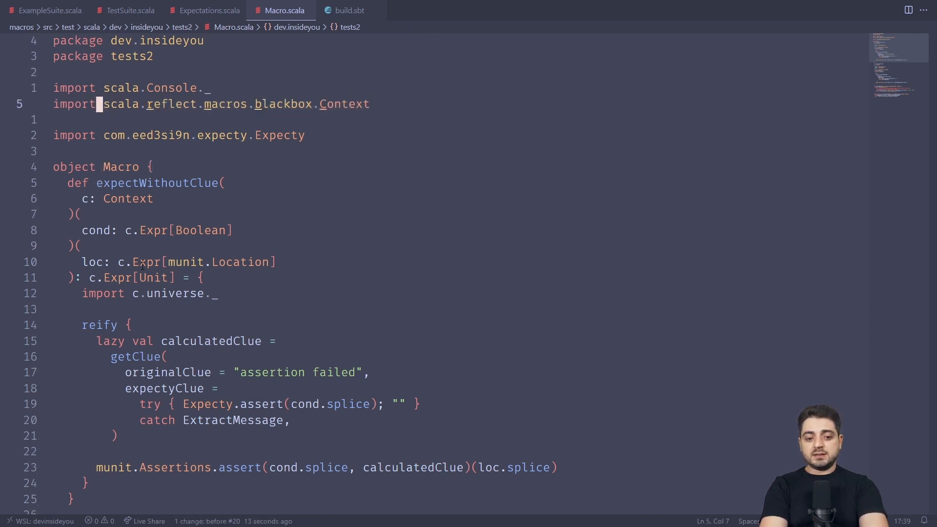
{"action": "left_click", "coordinate": [89, 198]}
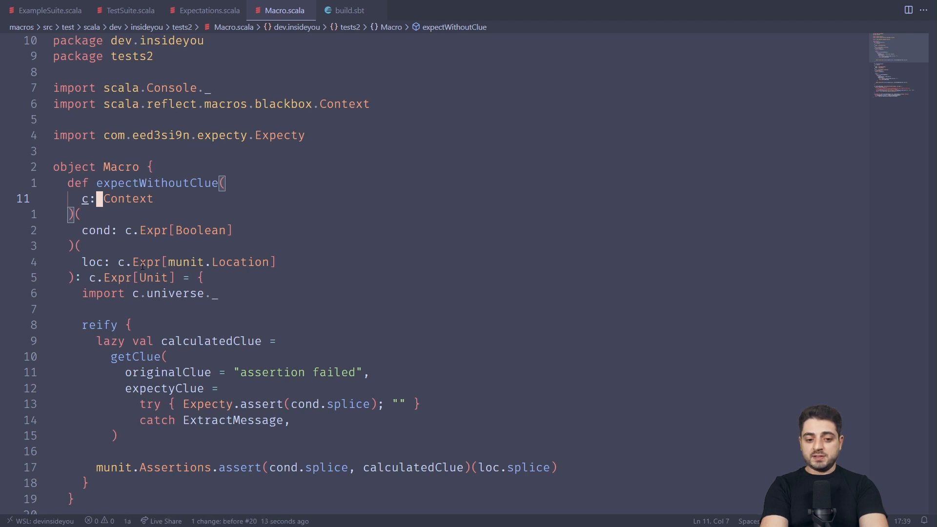
{"action": "key", "text": "Home"}
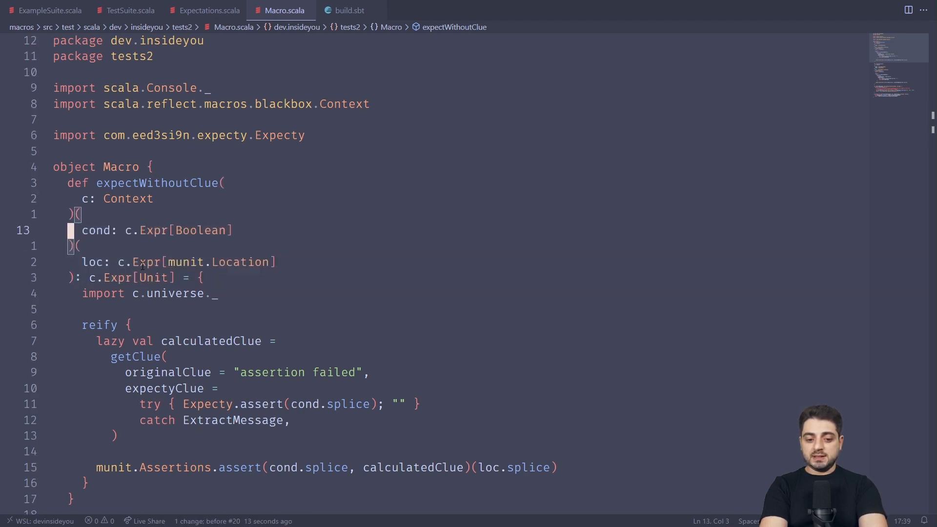
{"action": "double_click", "coordinate": [197, 230]}
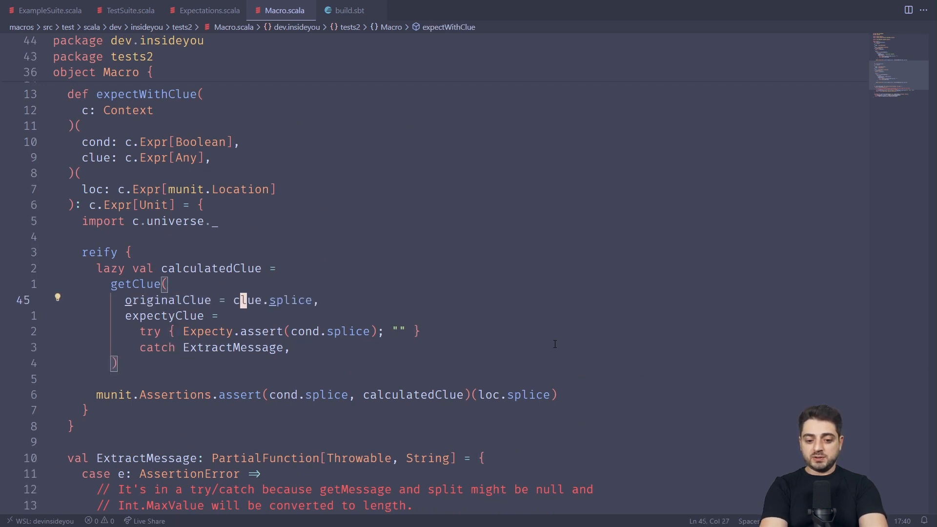
{"action": "scroll", "scroll_direction": "up", "scroll_amount": 3}
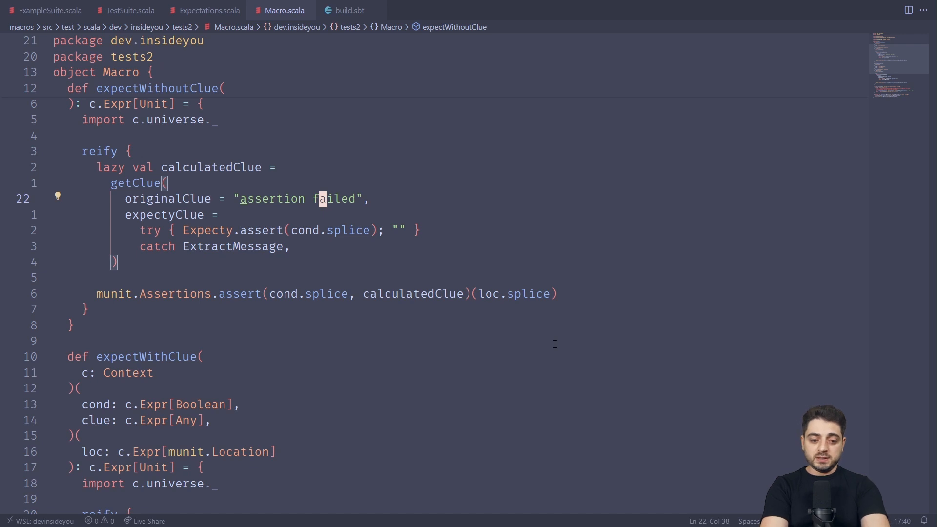
{"action": "left_click", "coordinate": [47, 10]}
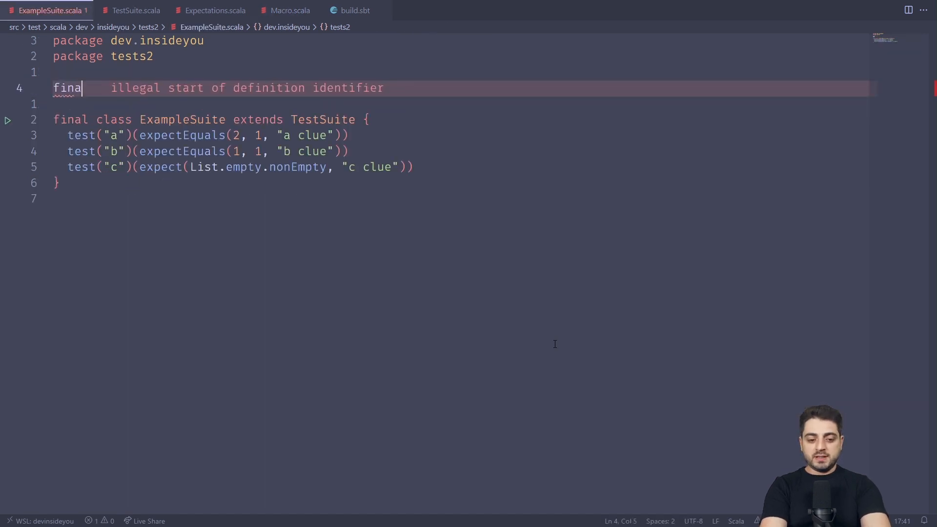
{"action": "type", "text": "case class P"}
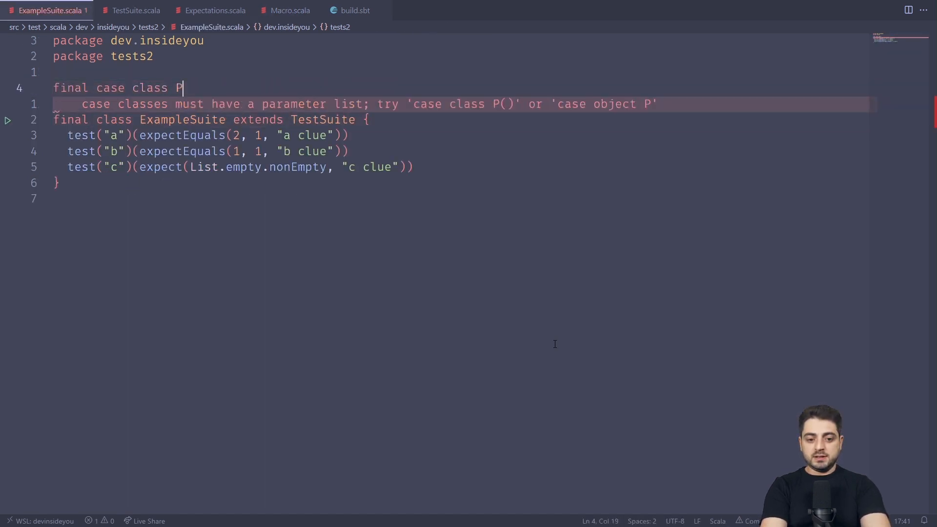
{"action": "type", "text": "erson(name: String, age: Int)"}
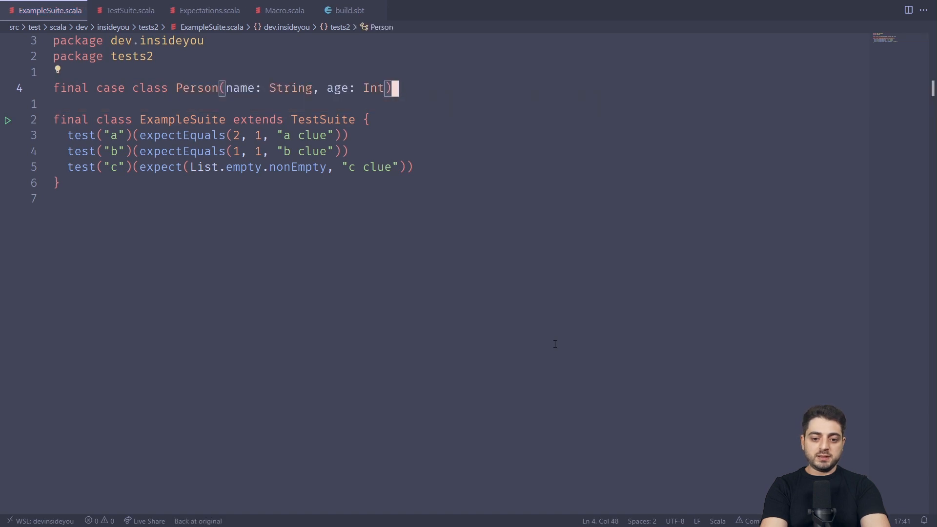
{"action": "type", "text": "@deriv"}
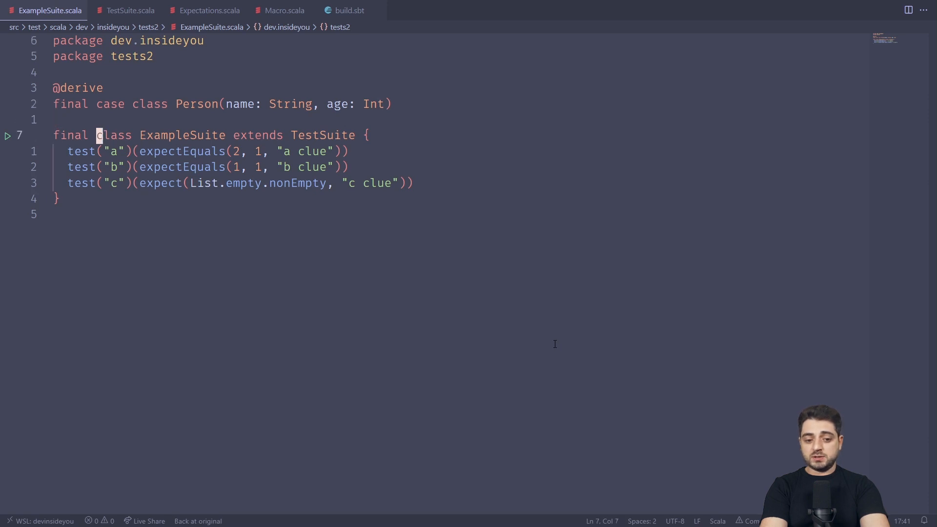
{"action": "type", "text": "est(\"d\") {"}
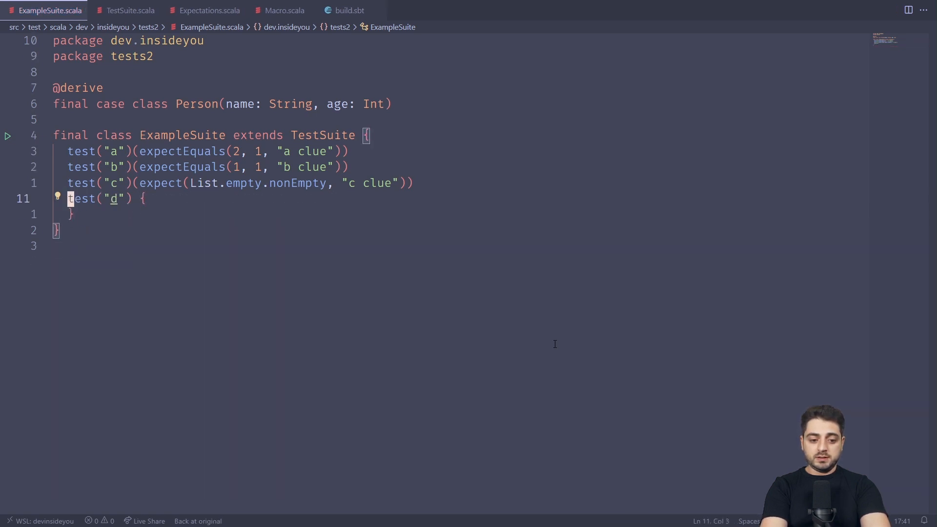
{"action": "type", "text": "forAll {"}
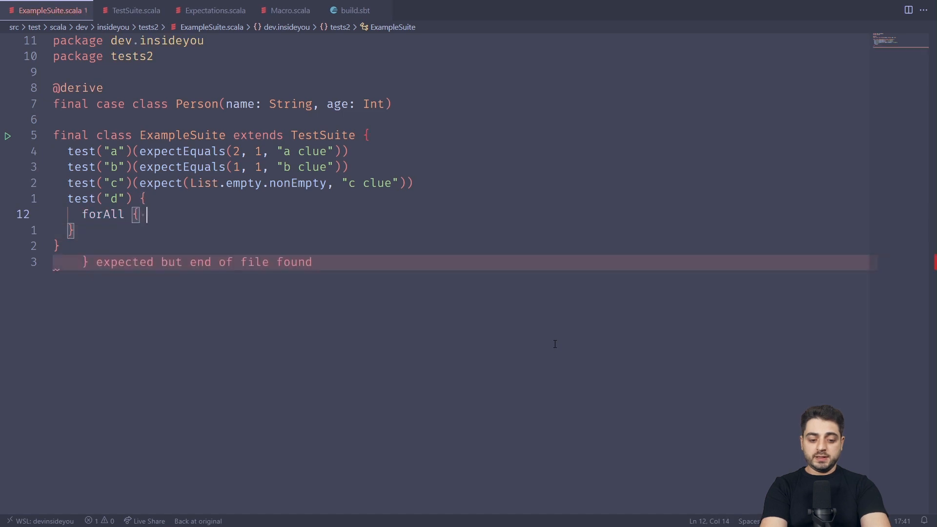
{"action": "type", "text": "person: Person =>"}
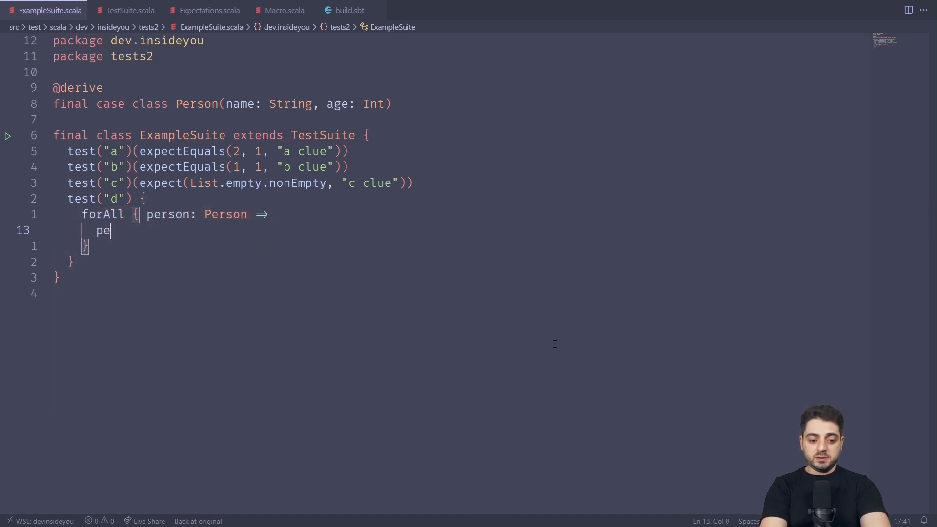
{"action": "type", "text": "rson."}
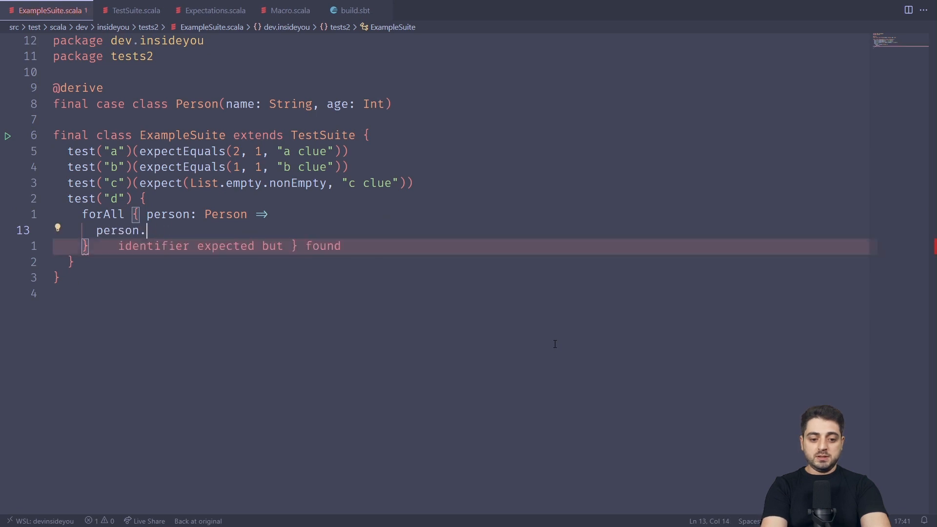
{"action": "type", "text": "name, person"}
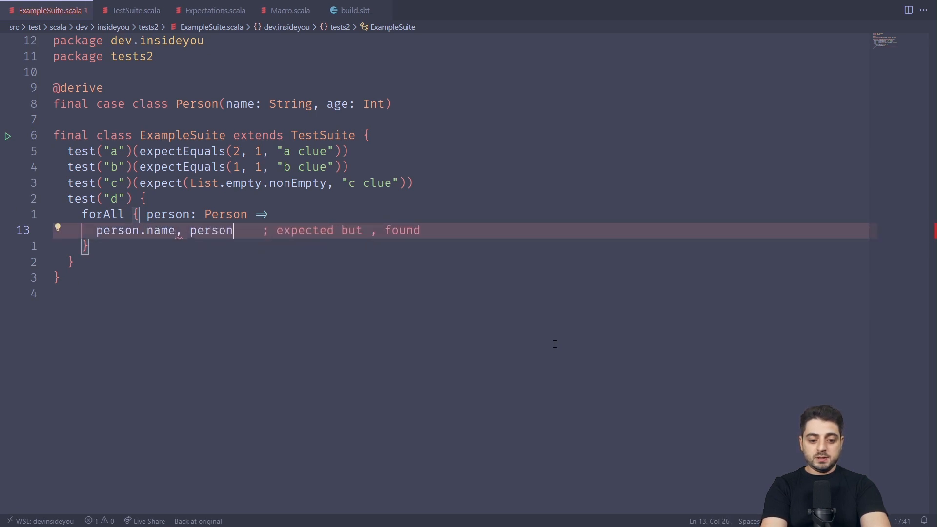
{"action": "type", "text": ".name)"}
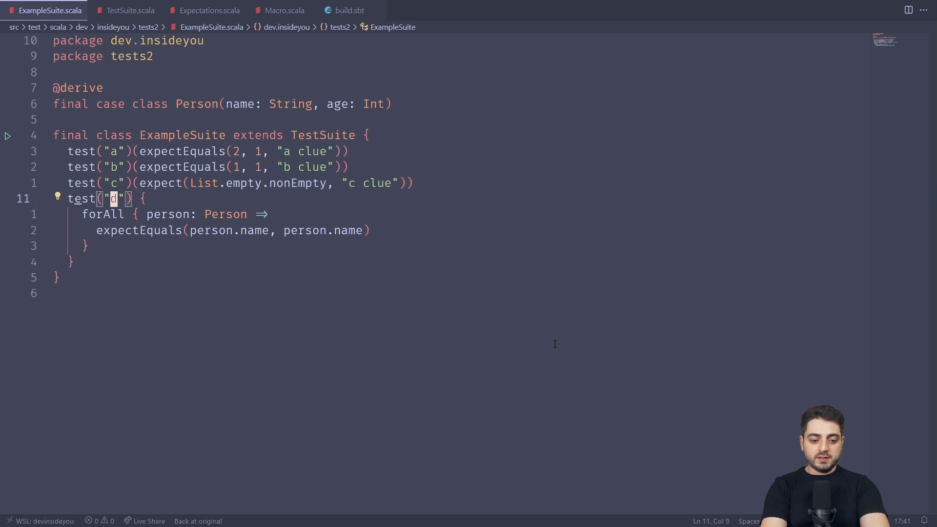
{"action": "type", "text": ".only"}
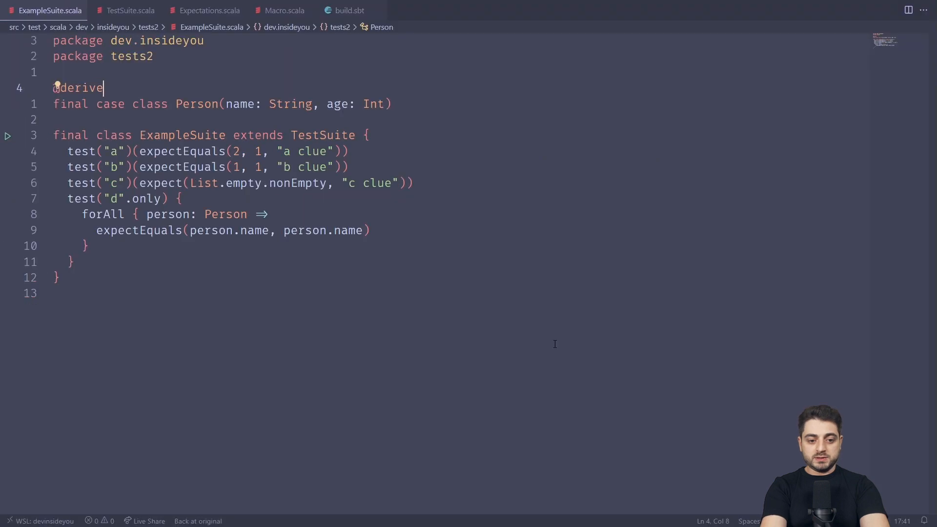
{"action": "type", "text": "(arbitrary)"}
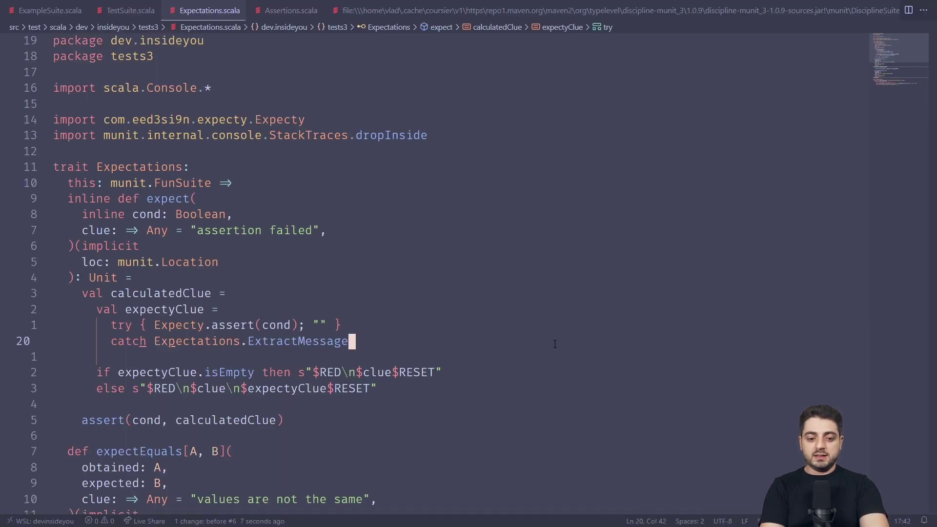
Step: Try an implicit val instance = arbit[Person], then drop the Person class and test d, keeping tests a, b, c
{"action": "left_click", "coordinate": [48, 10]}
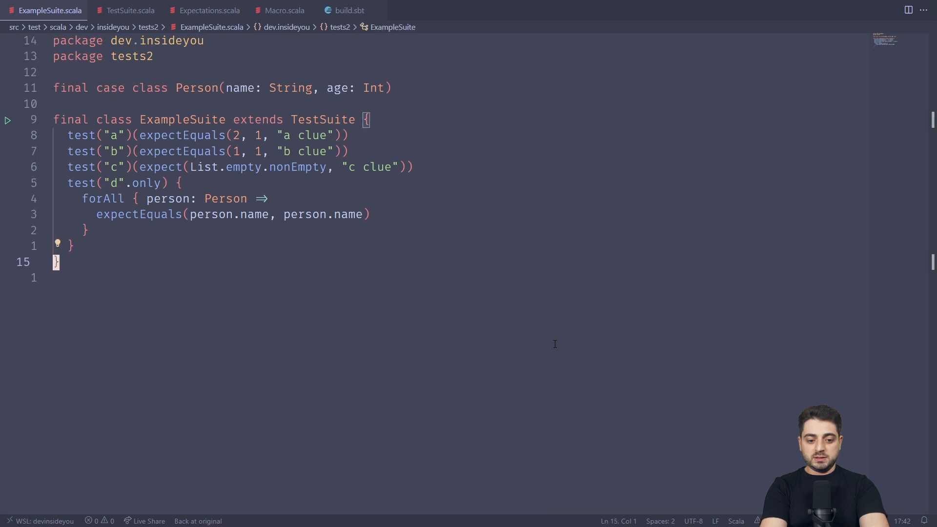
{"action": "key", "text": "Enter"}
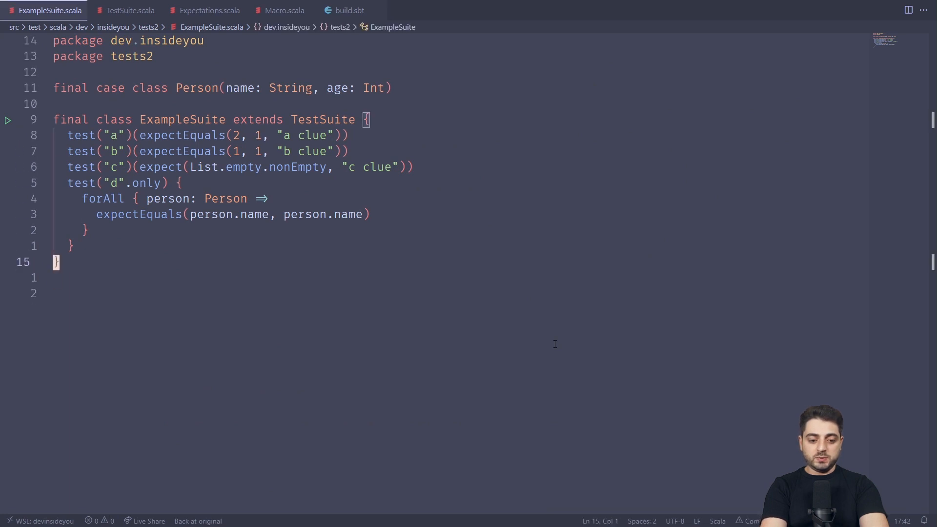
{"action": "key", "text": "Enter"}
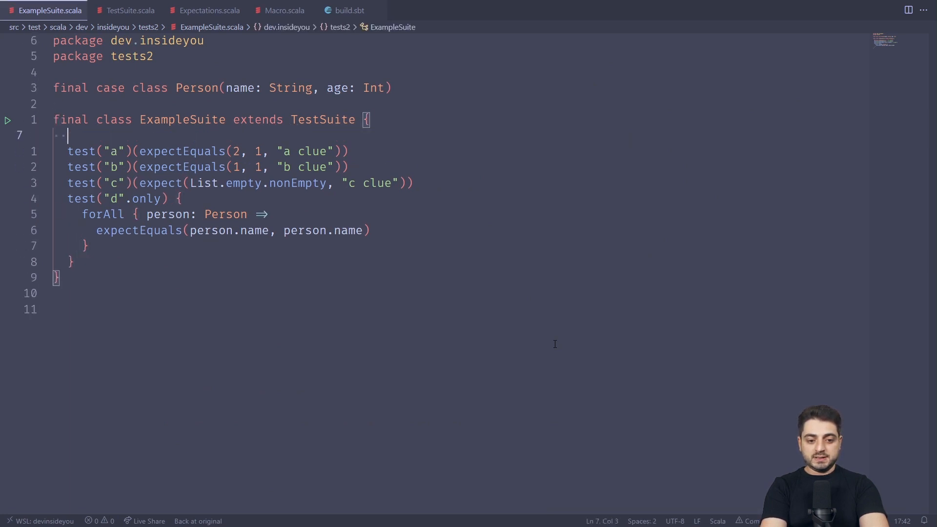
{"action": "type", "text": "implicit val instance = arbit[Person]"}
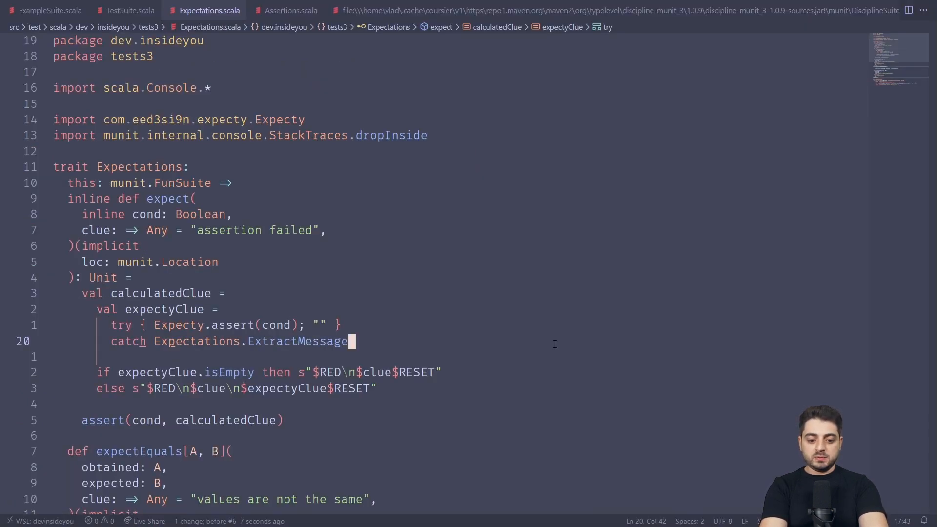
{"action": "left_click", "coordinate": [48, 10]}
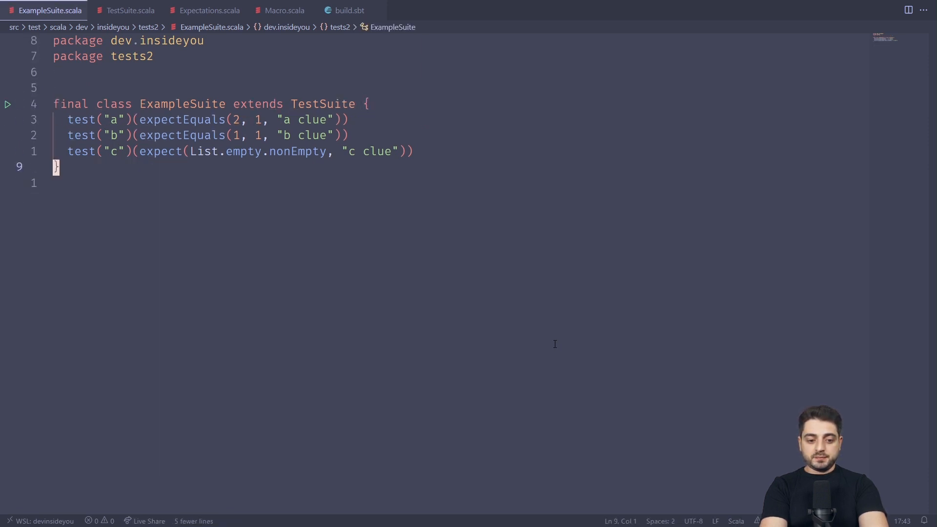
Step: In build.sbt's Test scalacOptions import list, extend "org.scalacheck.Prop" to "org.scalacheck.Prop._"
{"action": "key", "text": "ctrl+p"}
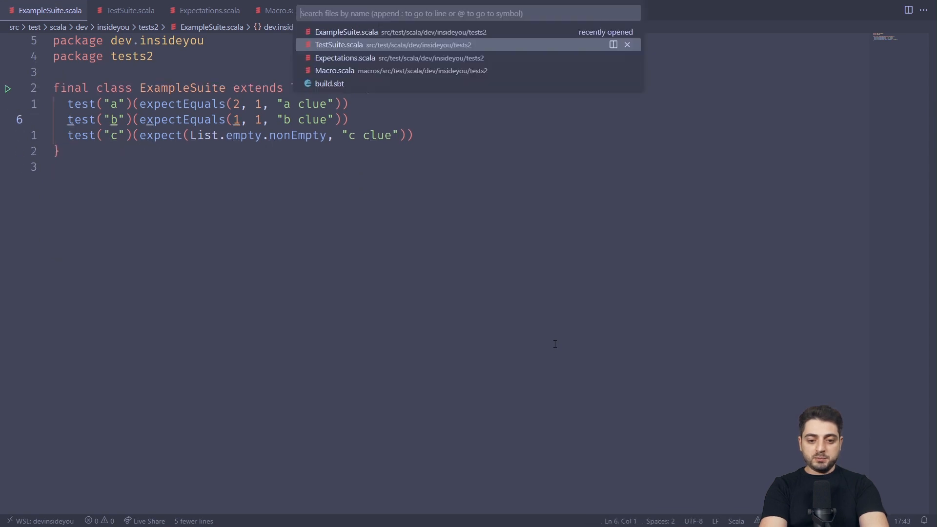
{"action": "left_click", "coordinate": [330, 83]}
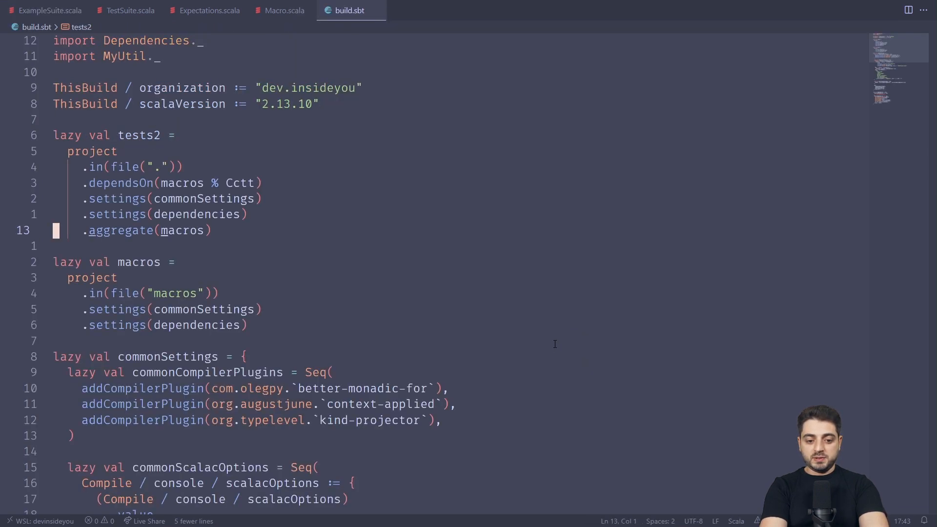
{"action": "scroll", "scroll_direction": "down", "scroll_amount": 3}
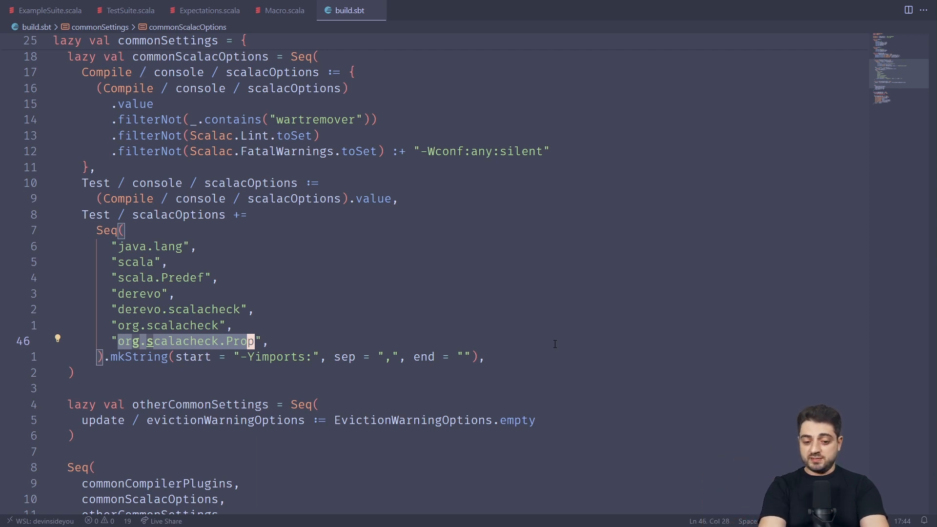
{"action": "type", "text": "p._"}
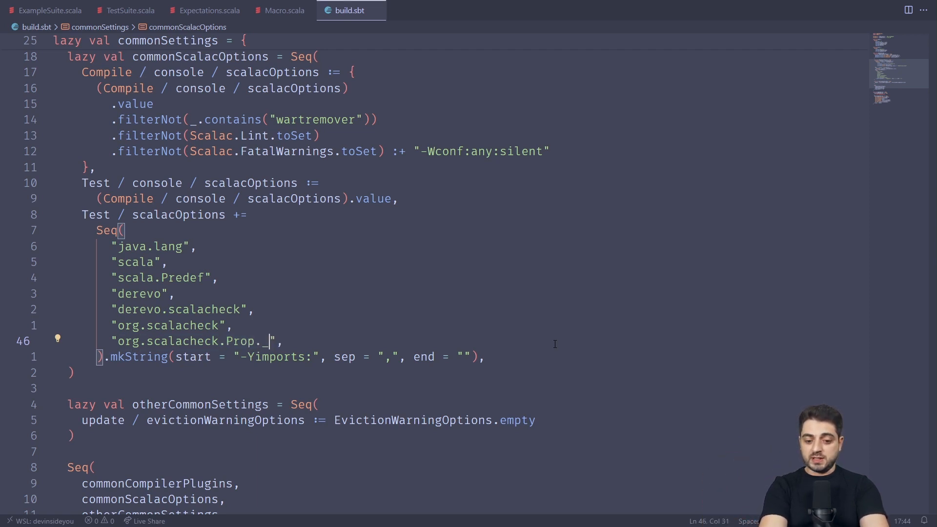